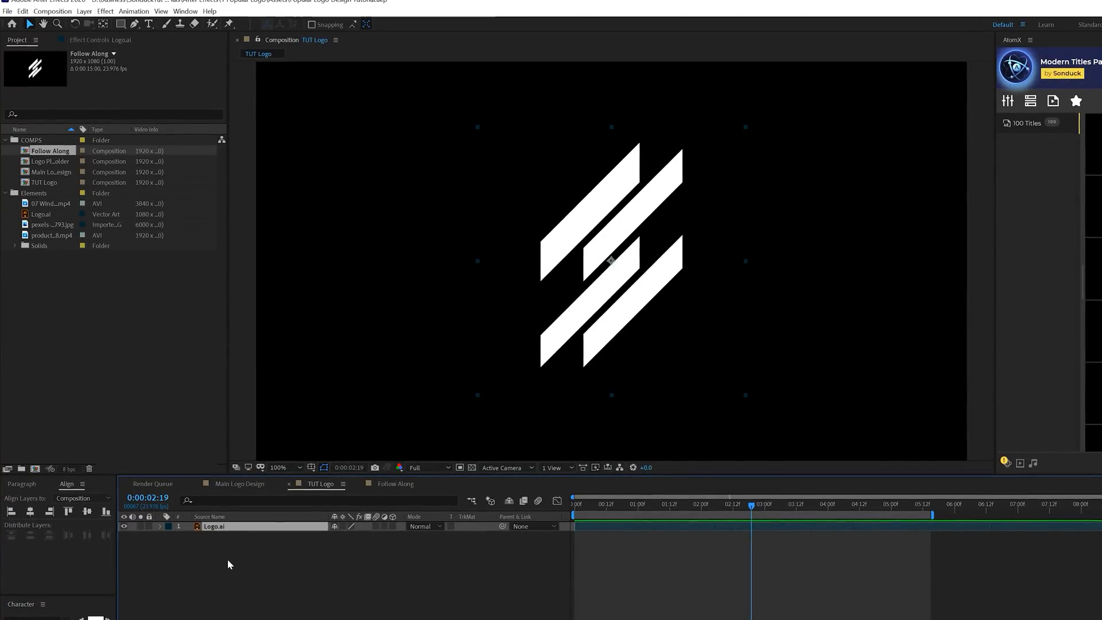
Pre-compose the Logo.ai layer into a new composition named 'Logo Placeholder'
click(84, 12)
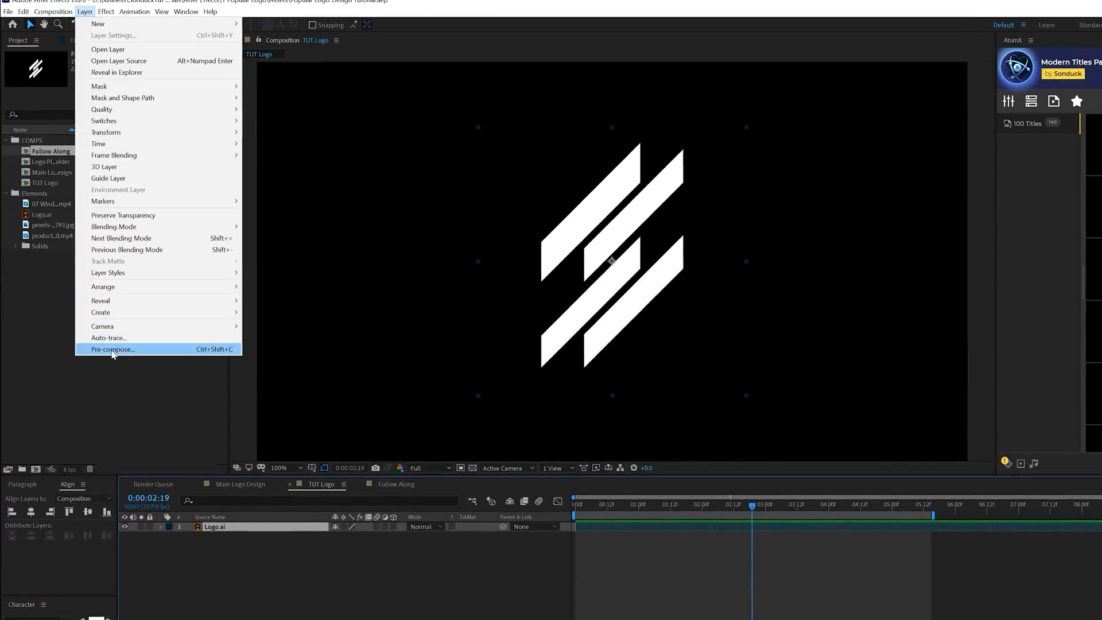
click(112, 350)
text(Logo Placeholder)
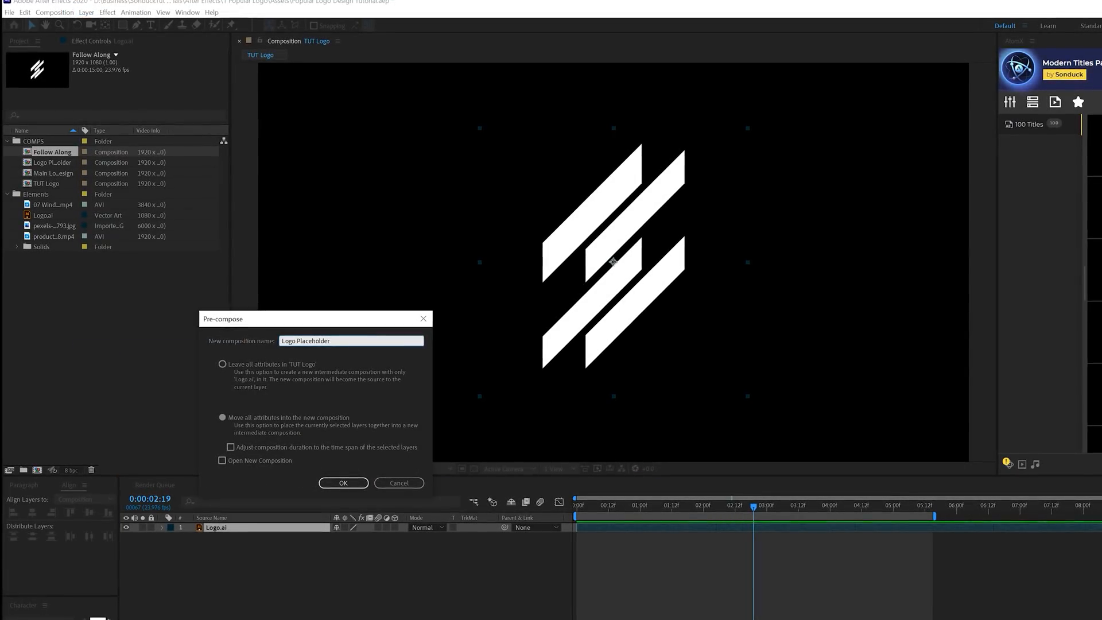
click(343, 483)
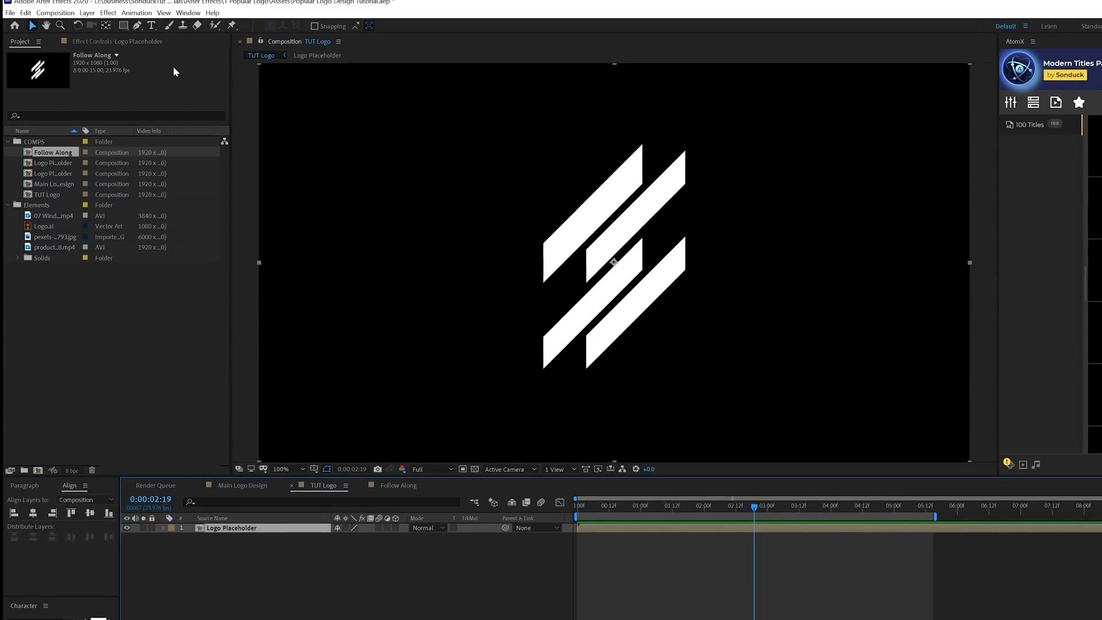
Add a Gradient Ramp with swapped colors, stretched from the logo's top (white) to bottom
click(109, 13)
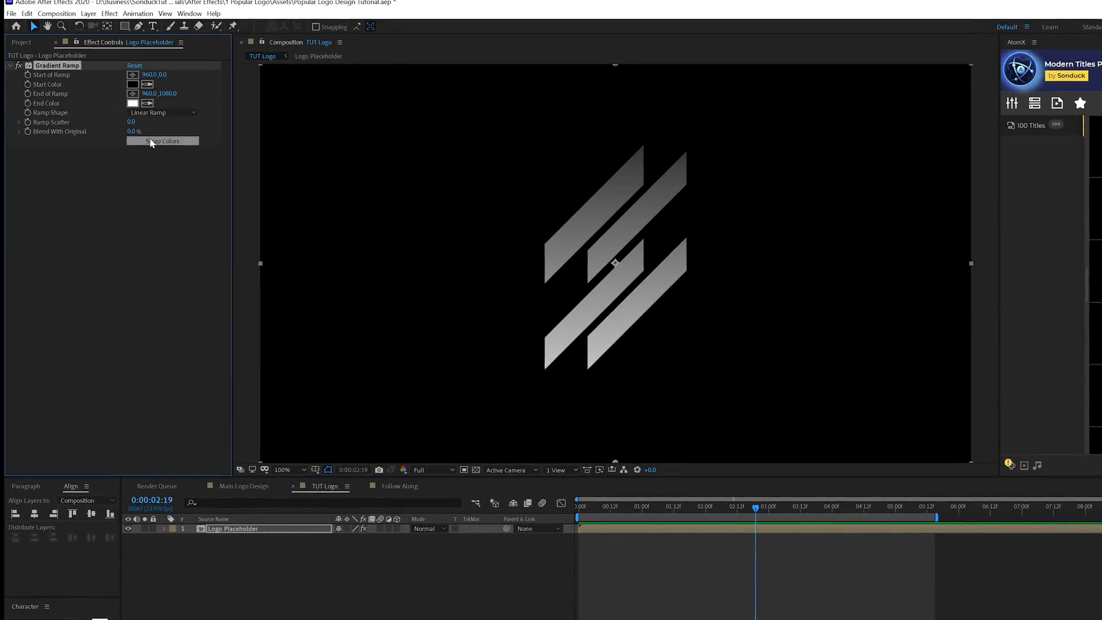
click(162, 141)
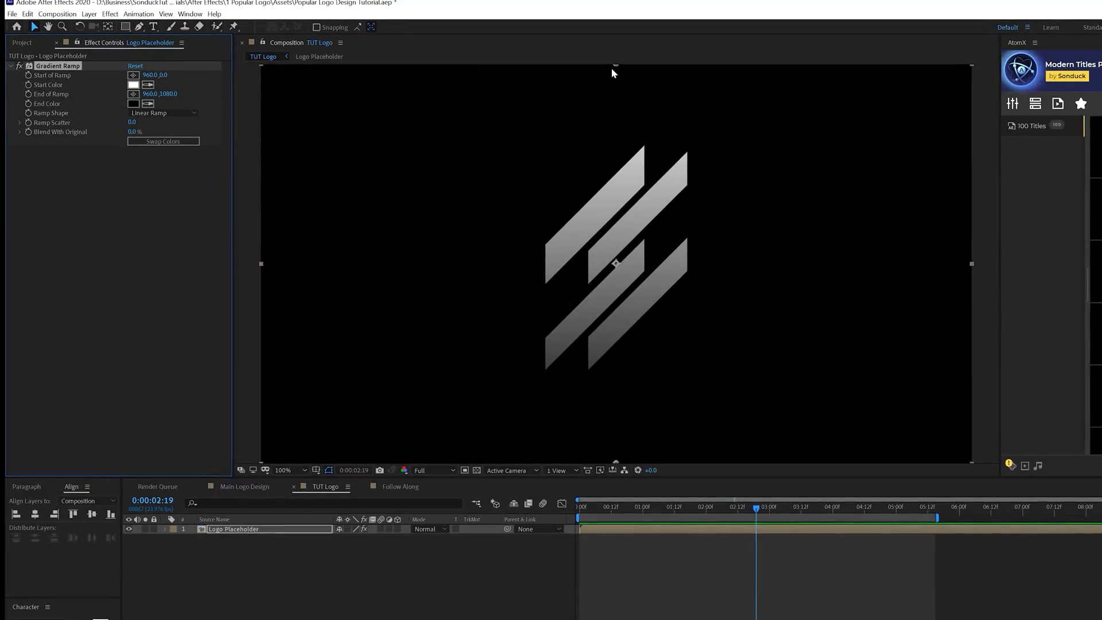
drag(616, 61, 616, 116)
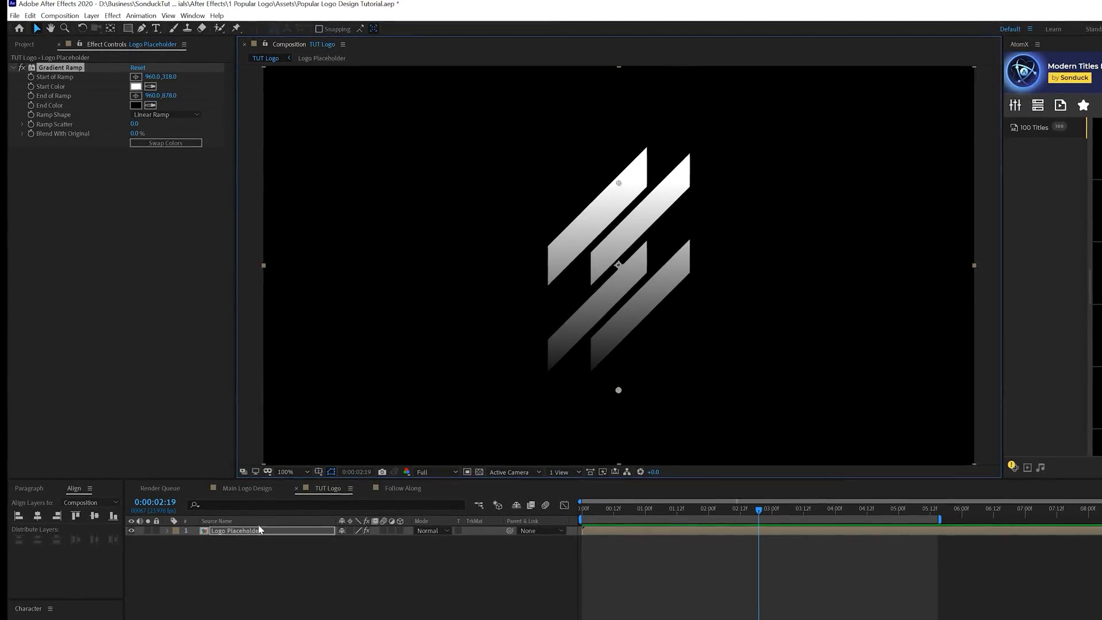
click(113, 15)
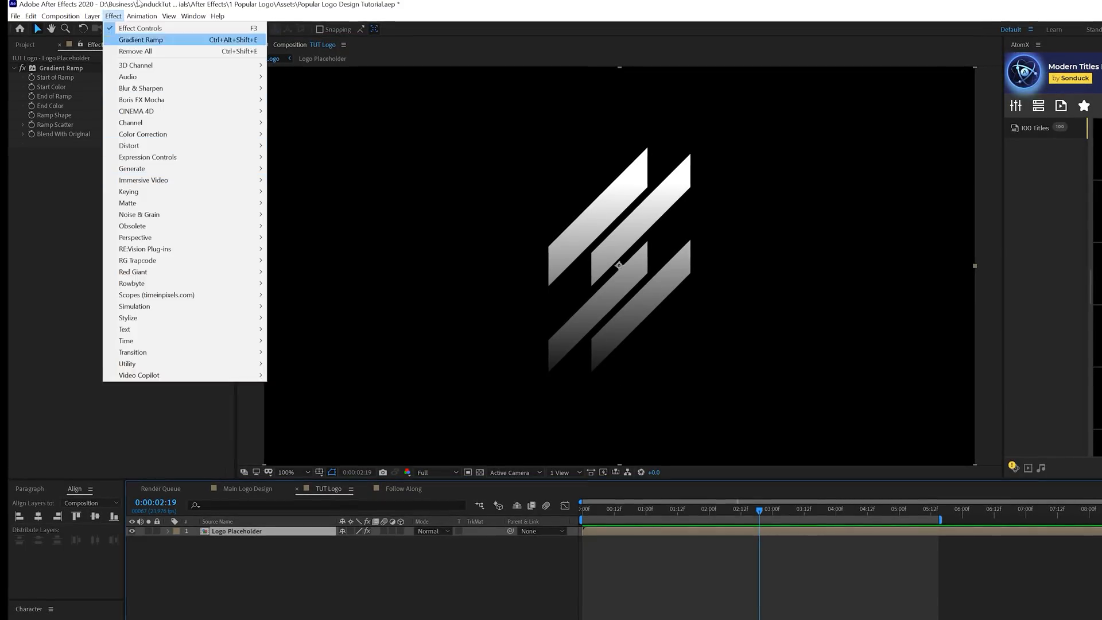
mouse_move(135, 238)
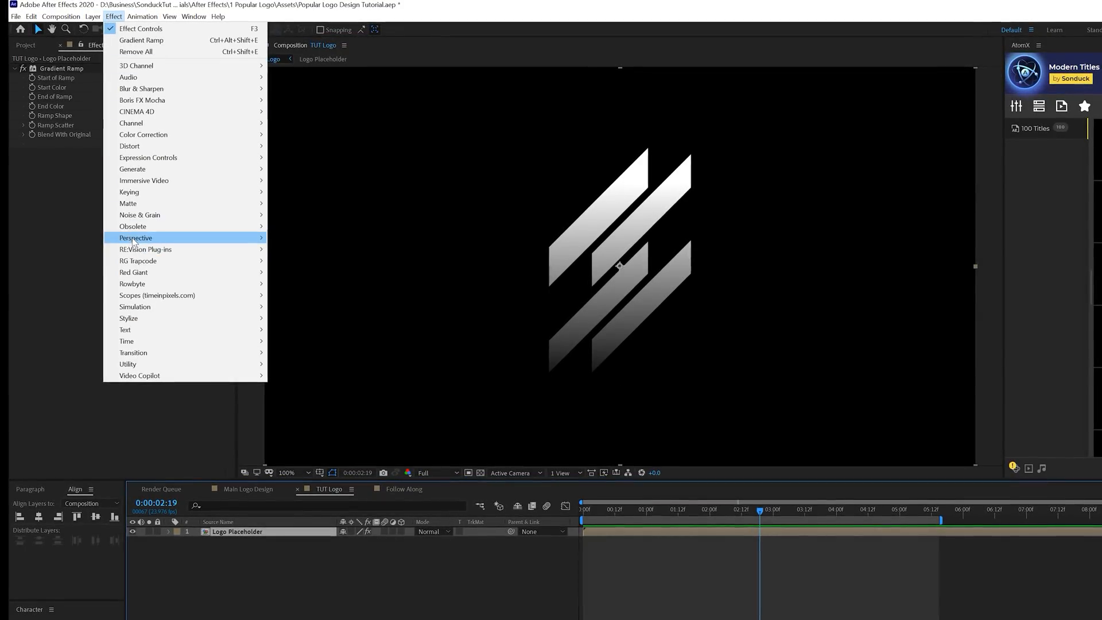
Apply Bevel Alpha with Edge Thickness 3.50 and Light Intensity 0.80 to the logo
click(135, 238)
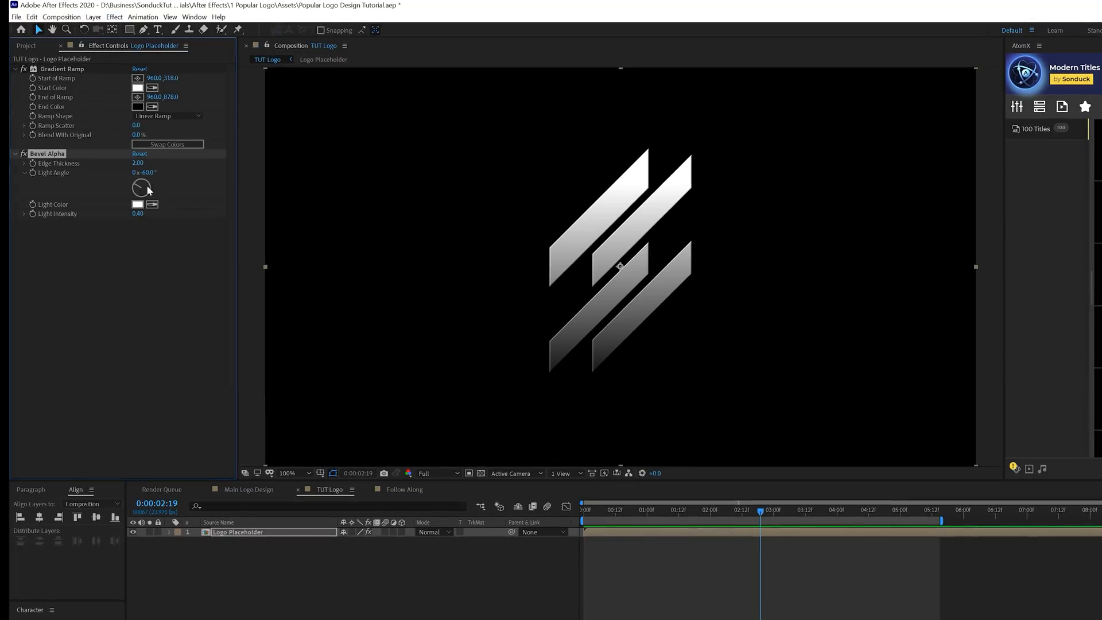
click(141, 163)
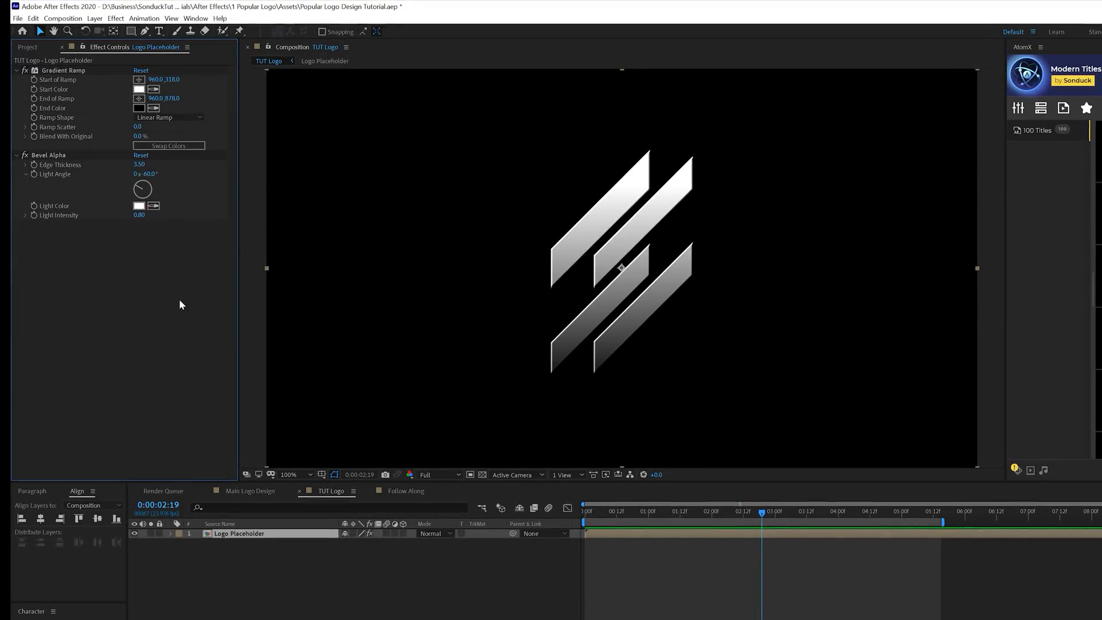
click(115, 19)
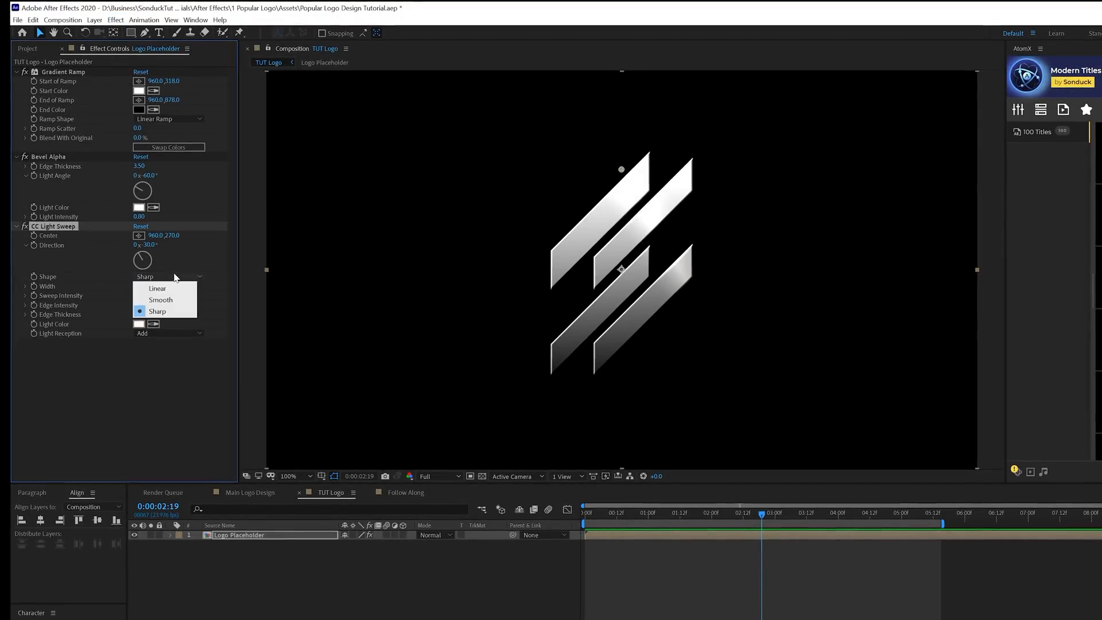
Set CC Light Sweep to Smooth, move its Center below the logo, and keyframe Center
click(160, 300)
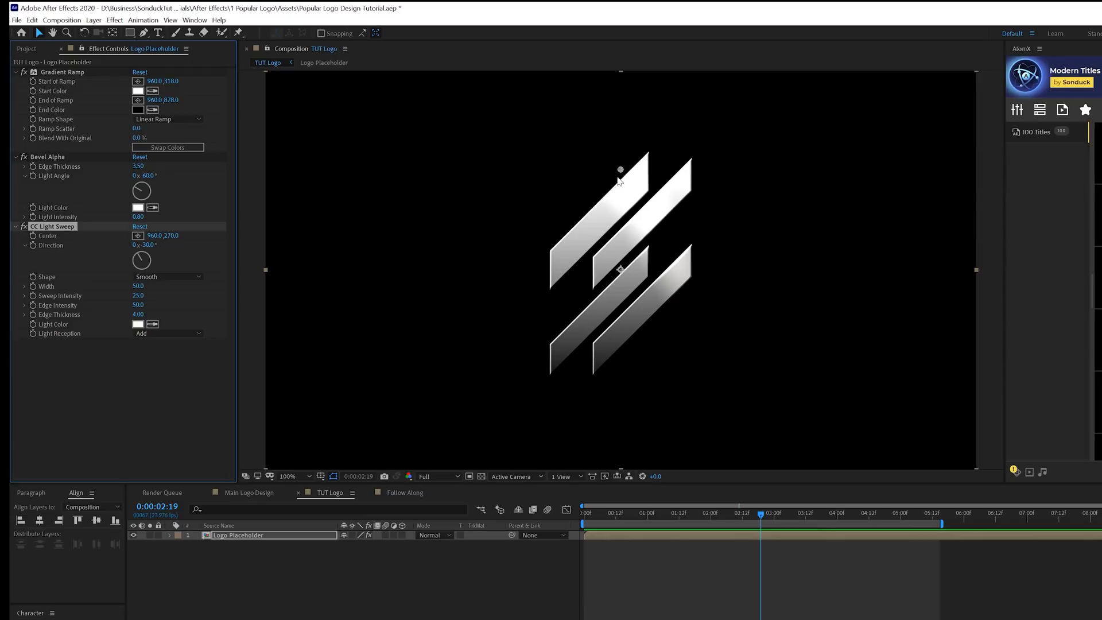
drag(620, 170, 690, 214)
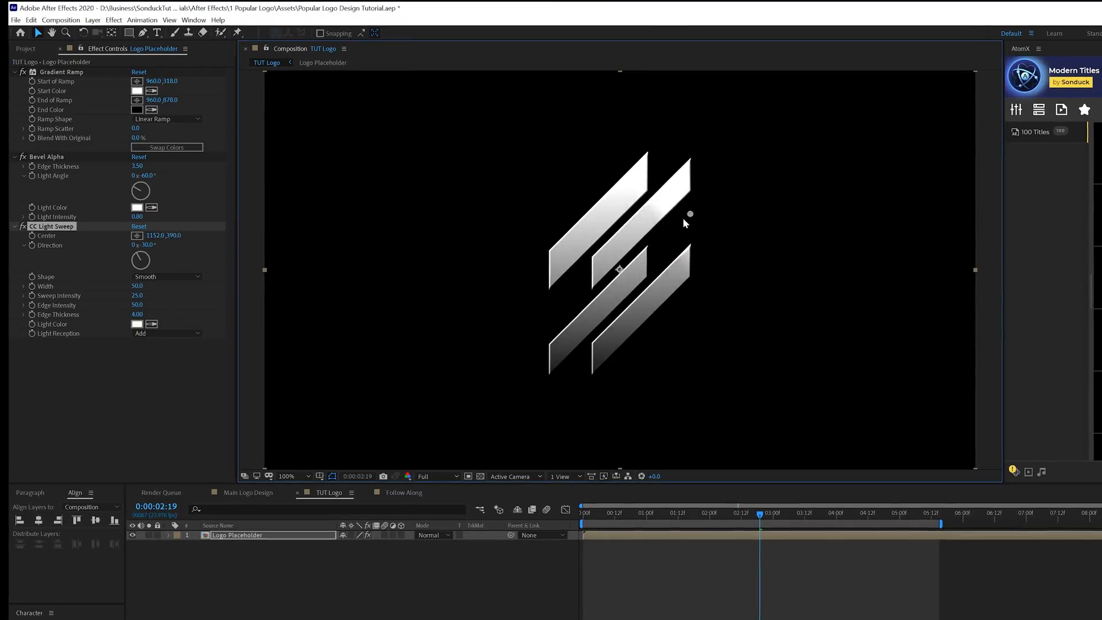
drag(689, 214, 492, 373)
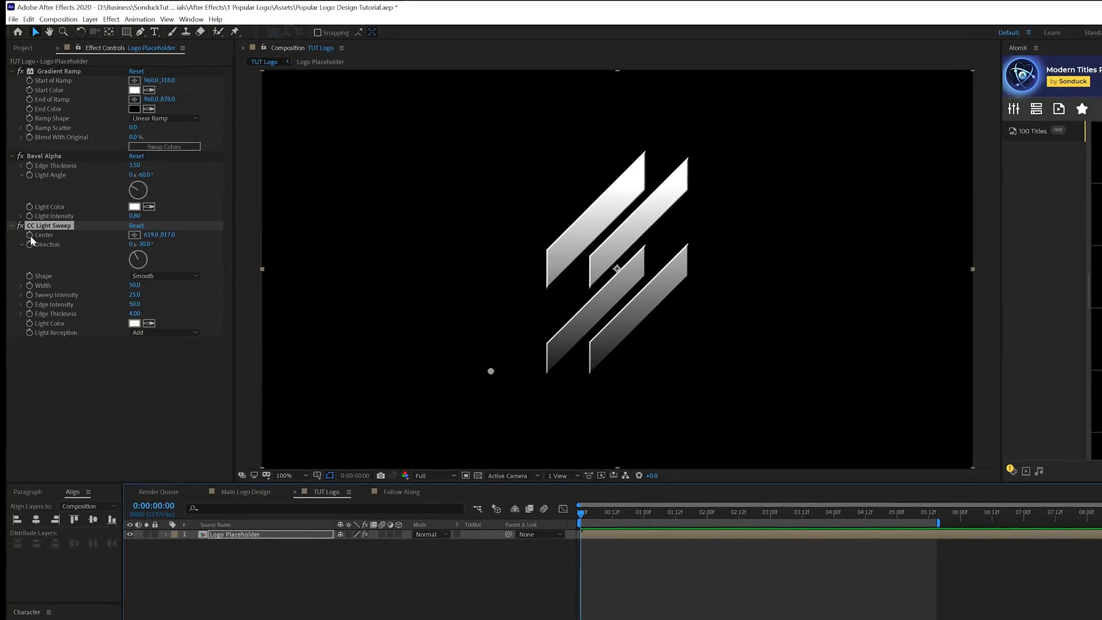
click(814, 511)
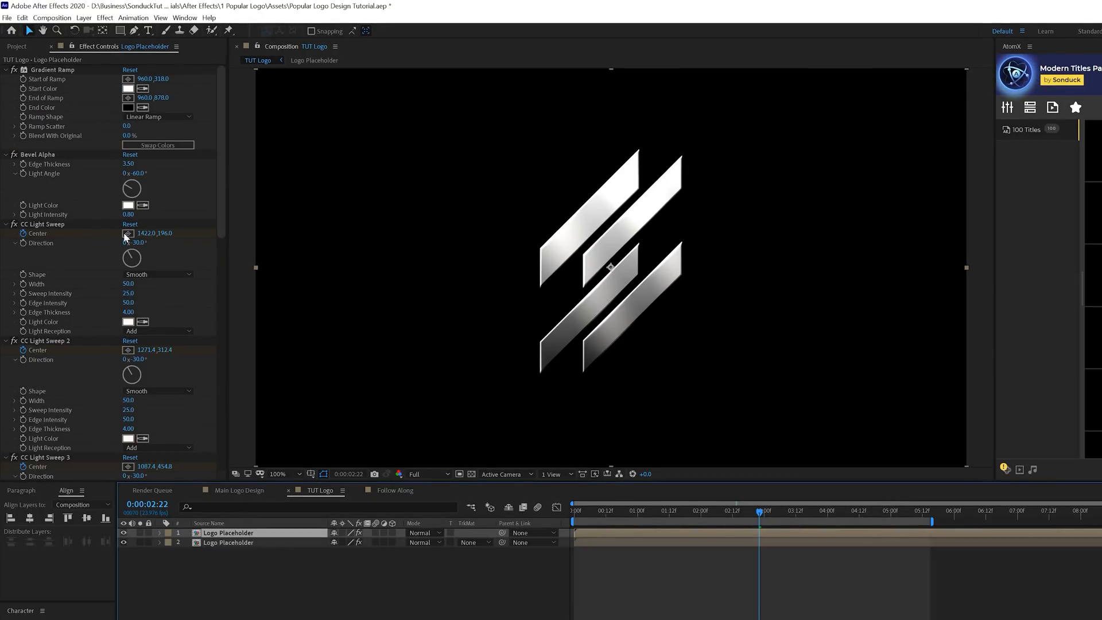
Apply Vegas to the top copy with white color and Transparent blend mode, then solo it
scroll(down, 3)
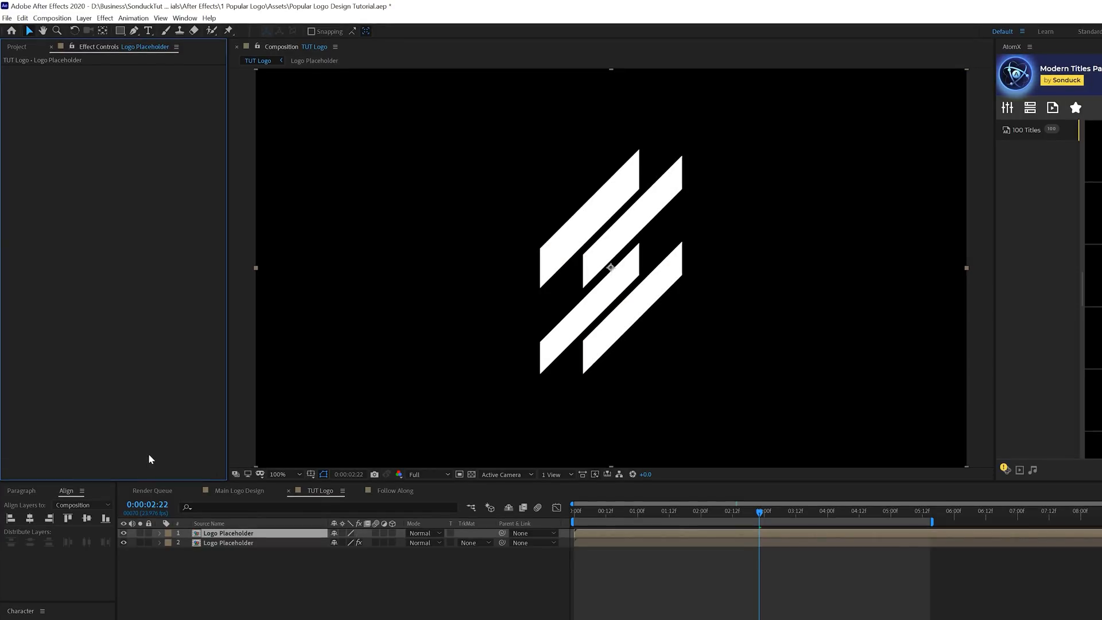
click(104, 18)
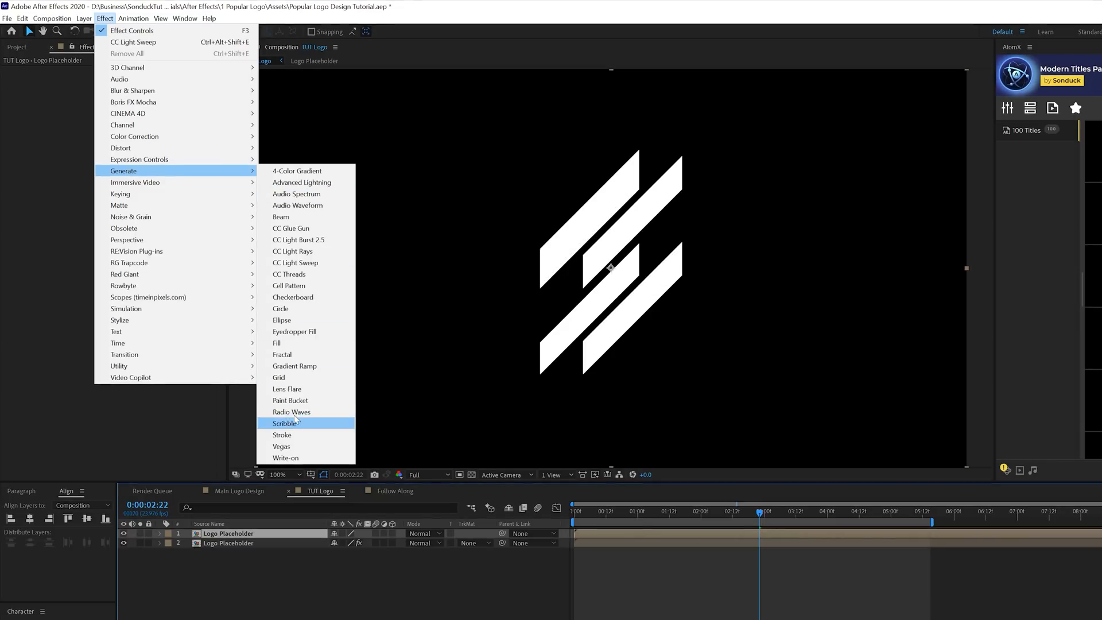
click(281, 447)
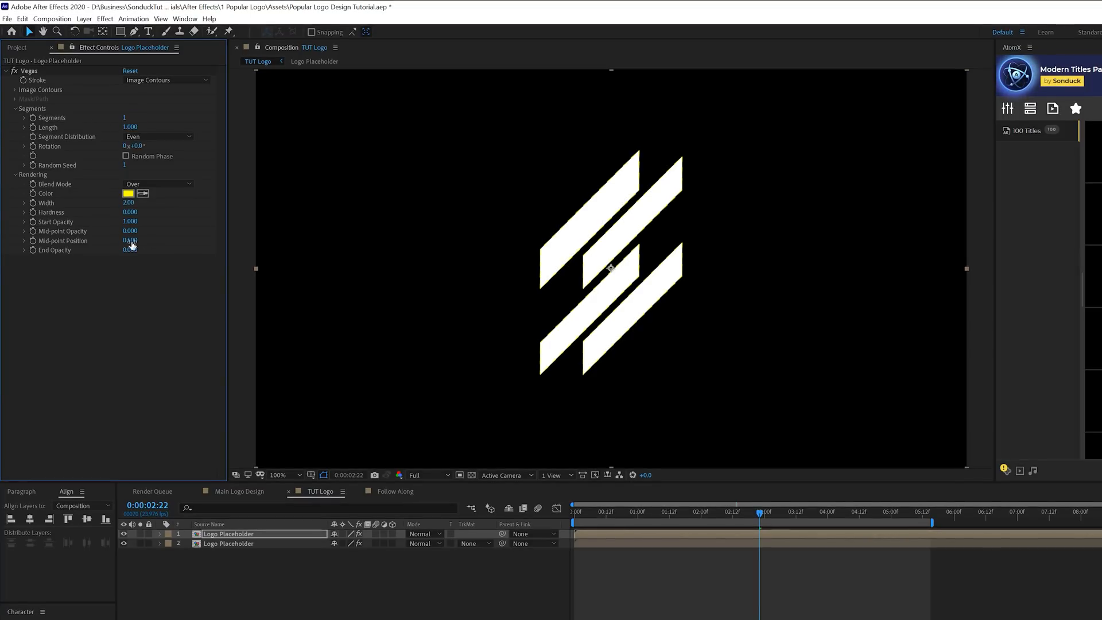
click(128, 193)
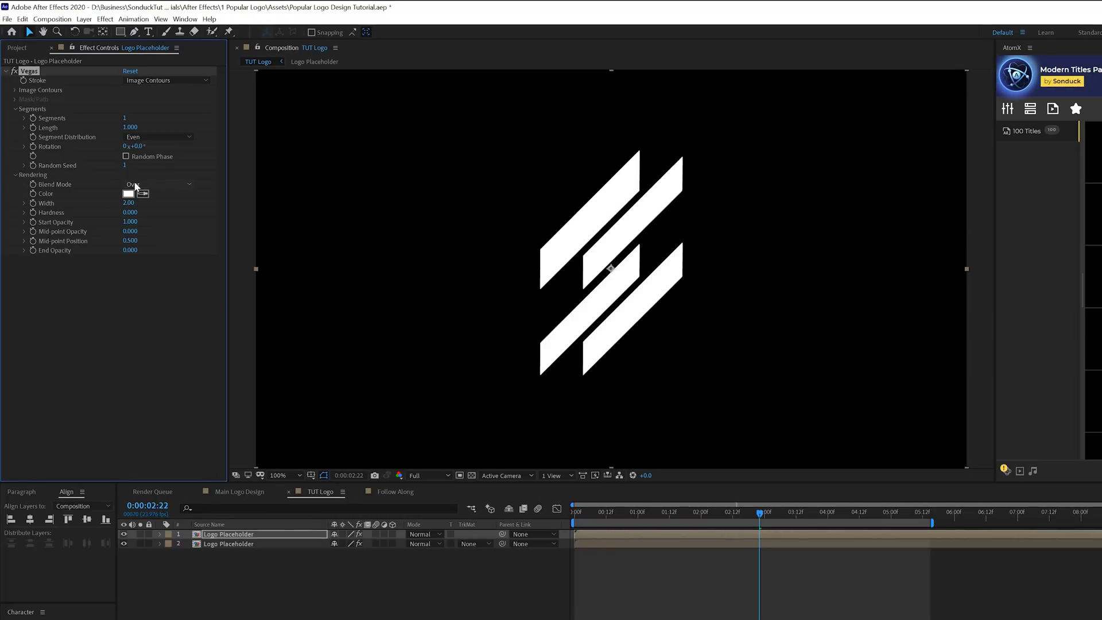
click(158, 184)
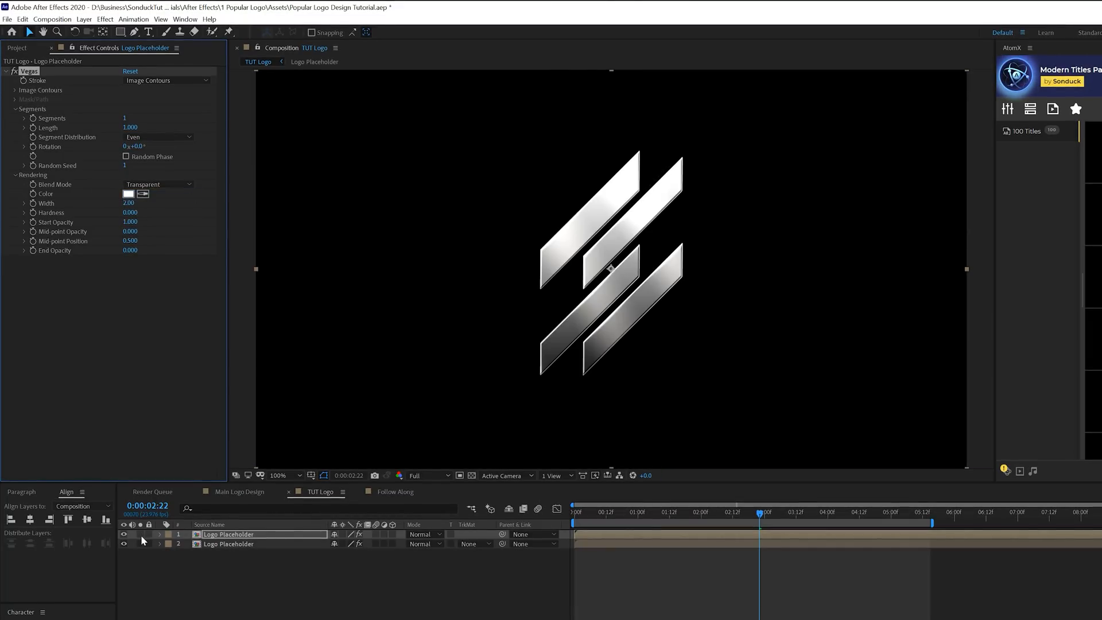
click(124, 544)
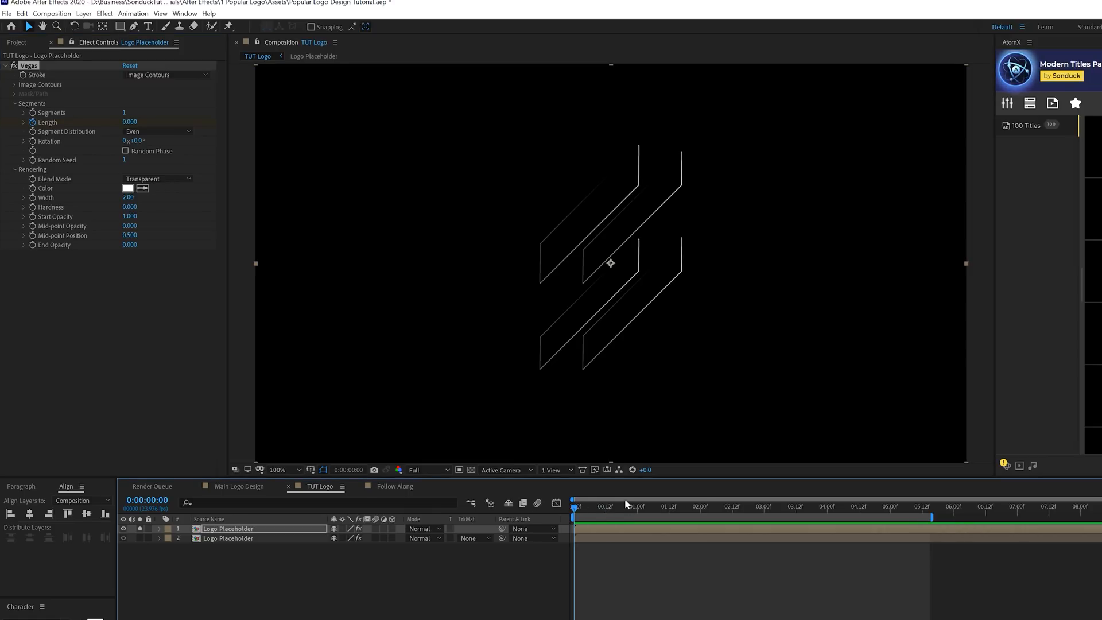
Keyframe Vegas Length from 0 to 0.450 and drive Rotation with the expression time*10
click(649, 507)
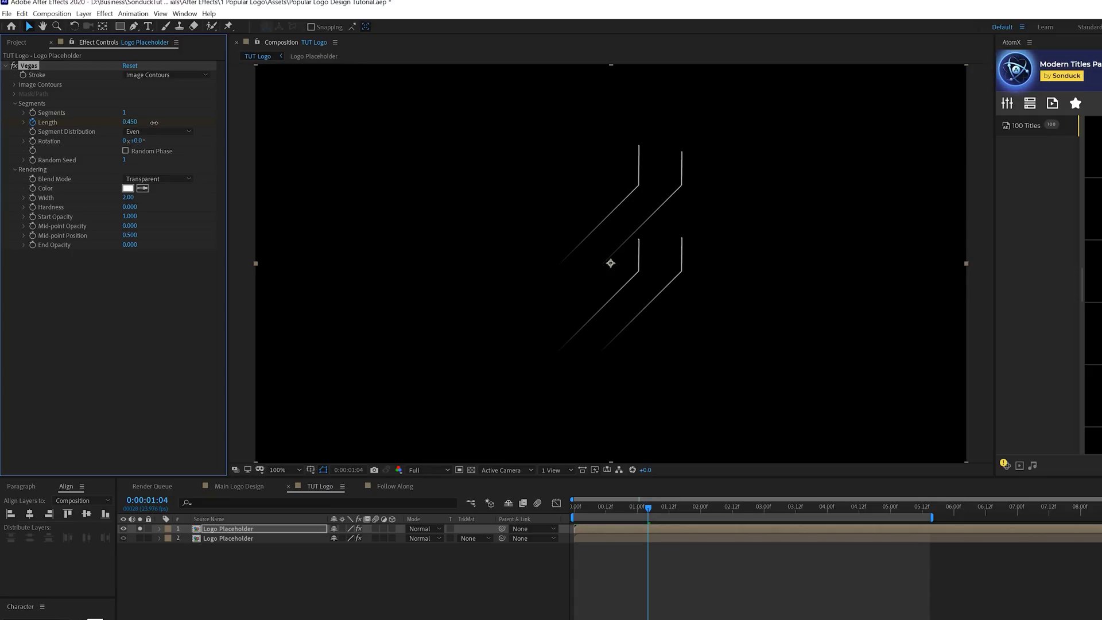
click(822, 507)
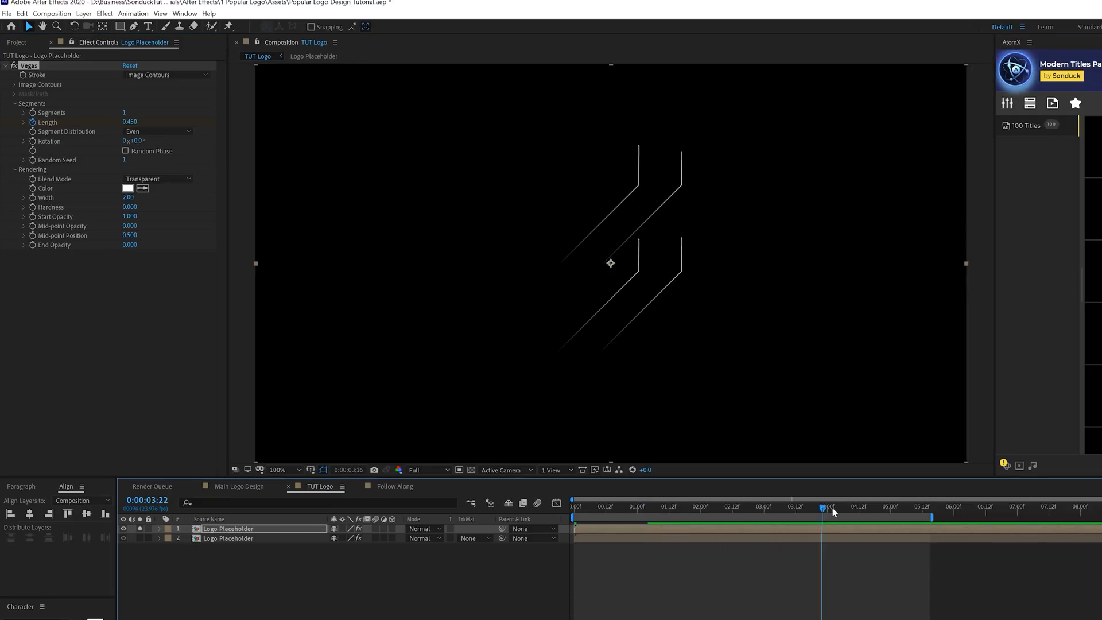
click(891, 507)
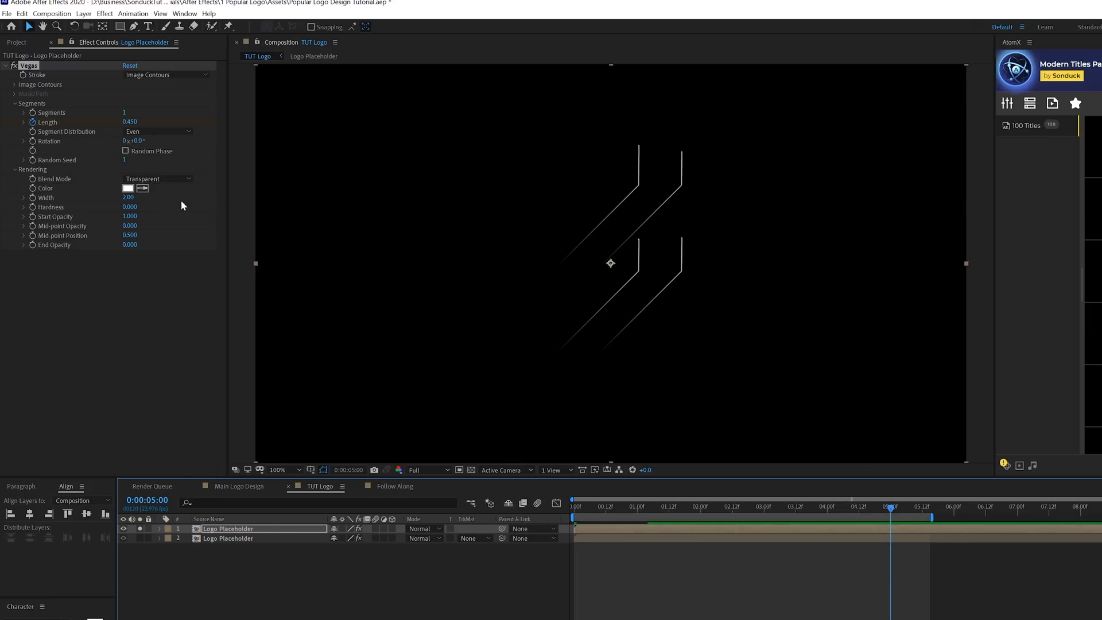
click(160, 528)
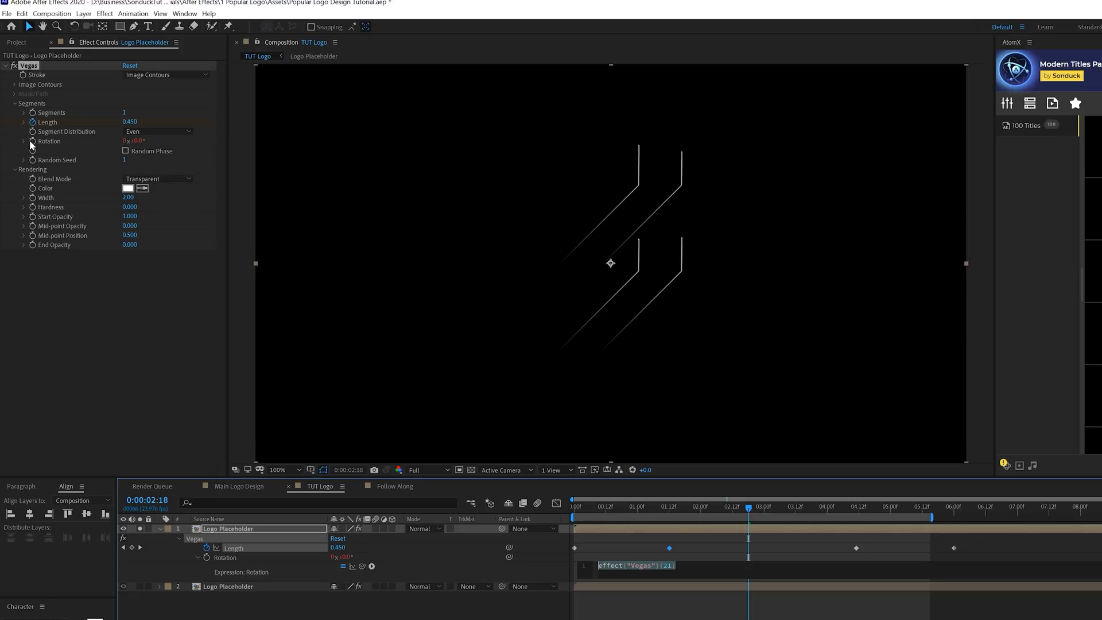
text(time*10)
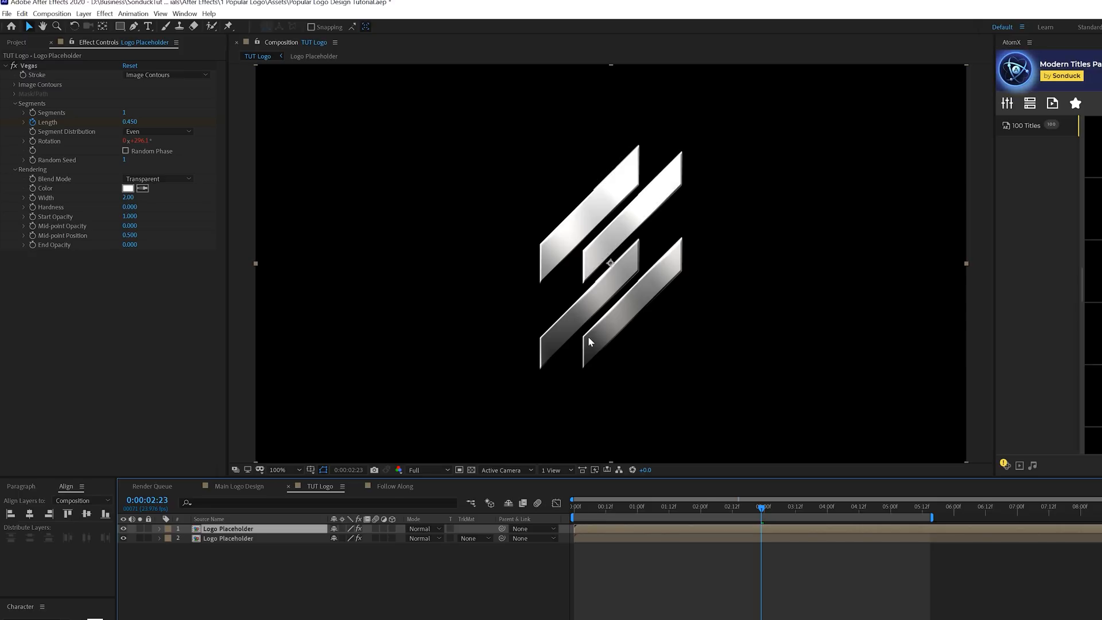
Add blue Drop Shadows with Softness 20, the second one at Distance 3.0
click(104, 13)
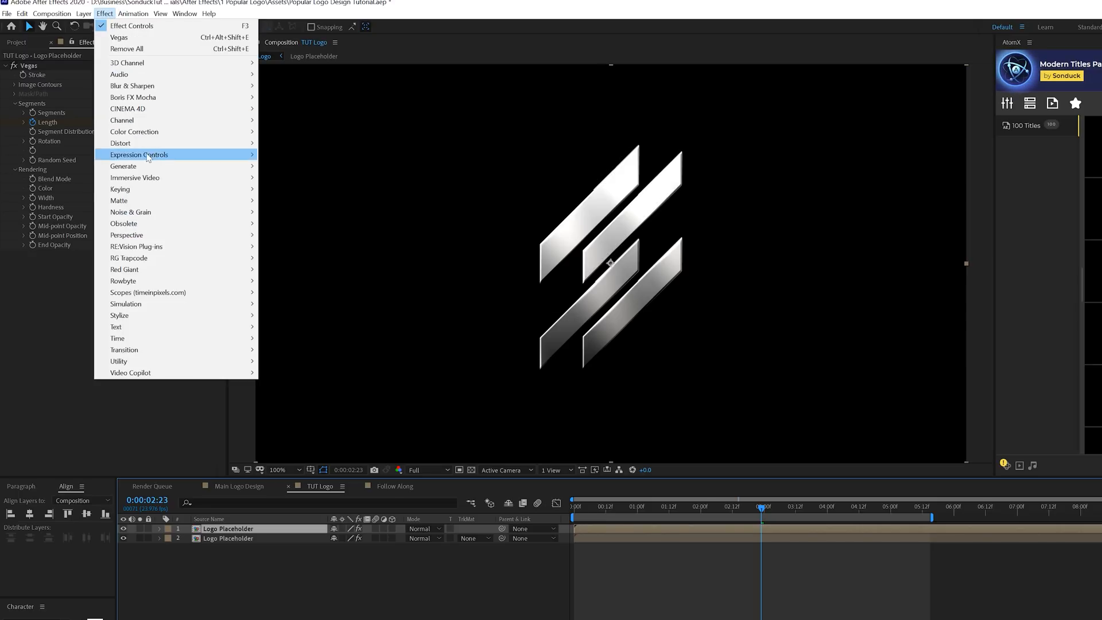
mouse_move(127, 235)
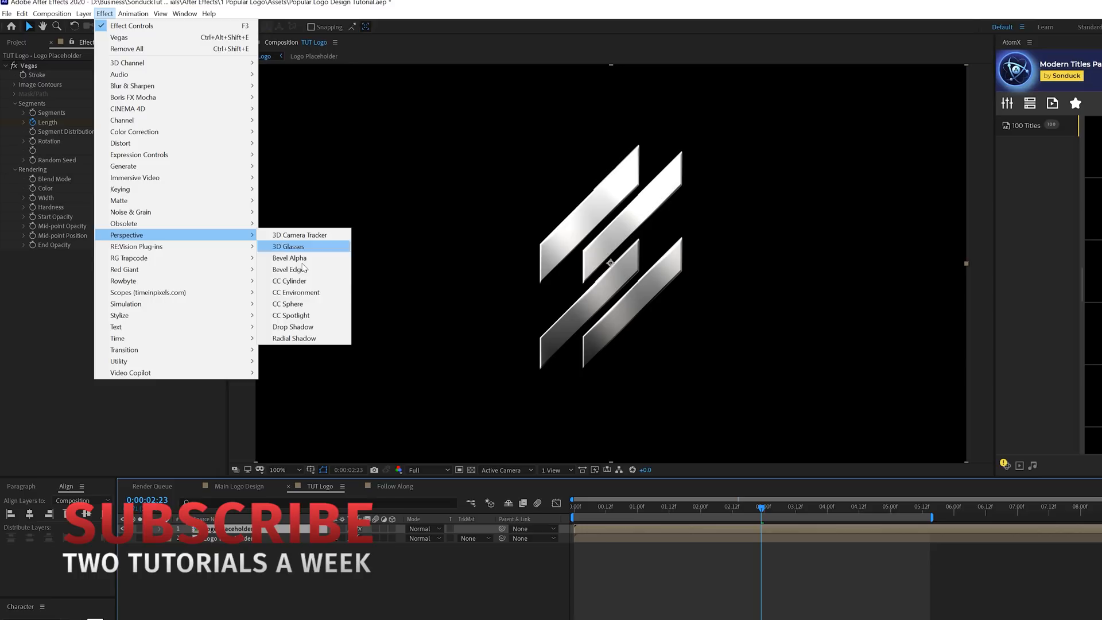
click(292, 326)
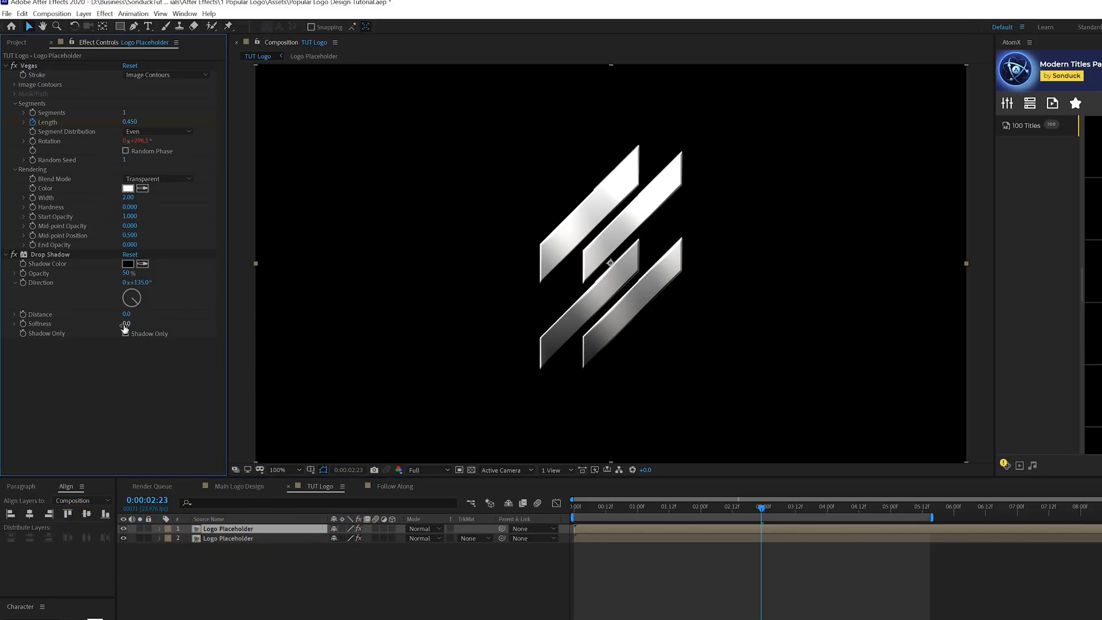
click(128, 263)
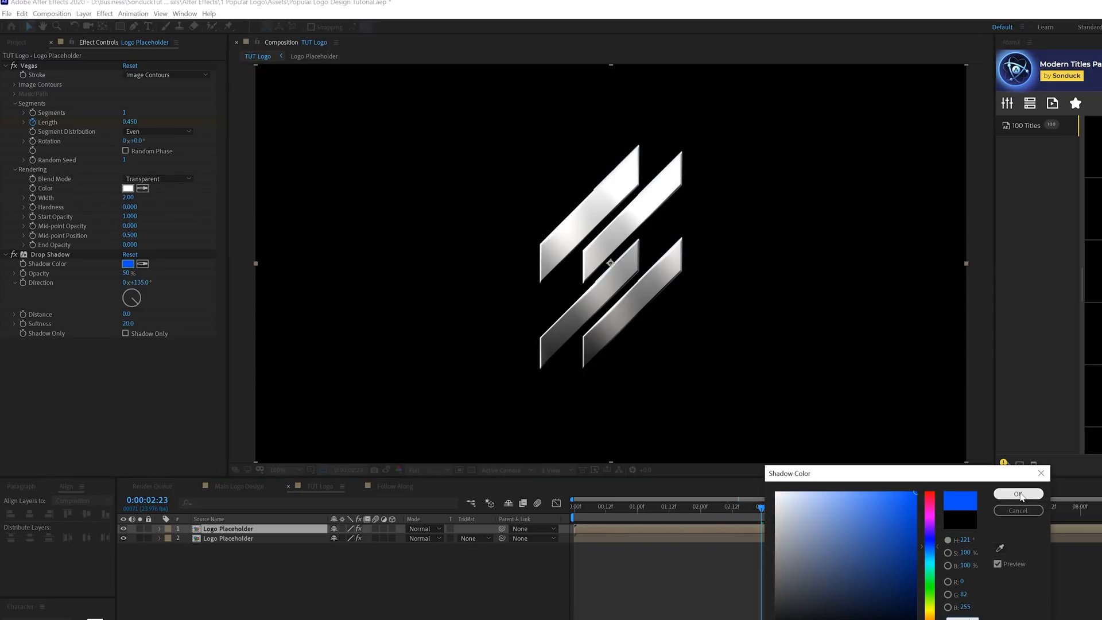
click(1017, 494)
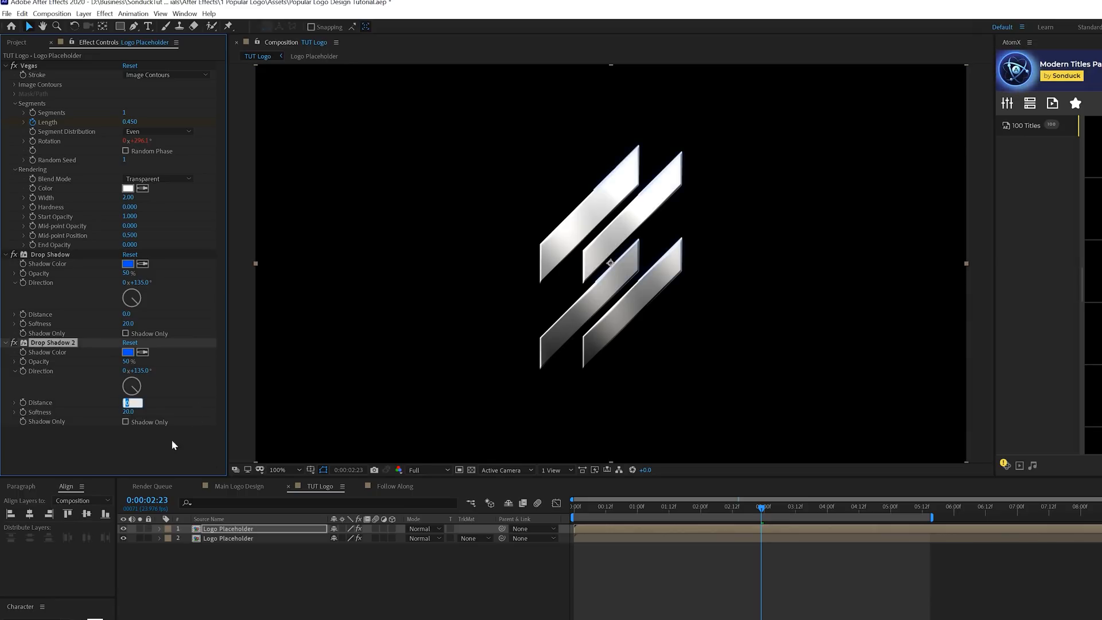
text(3.0)
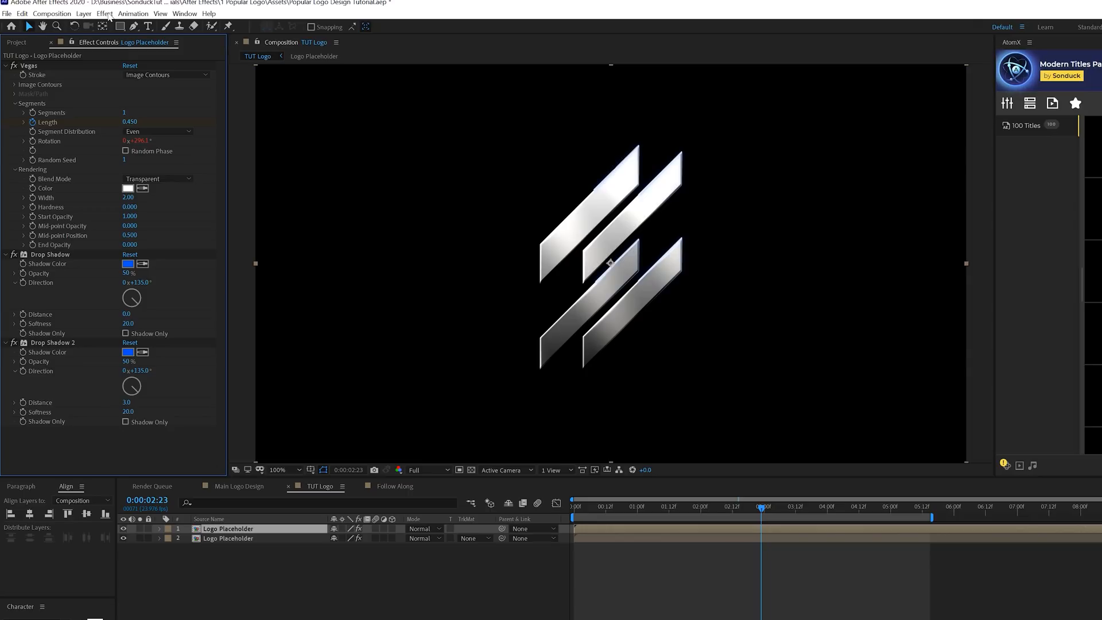
Add a Glow using A & B Colors with Sawtooth B>A looping, and set the layer mode to Screen
click(104, 13)
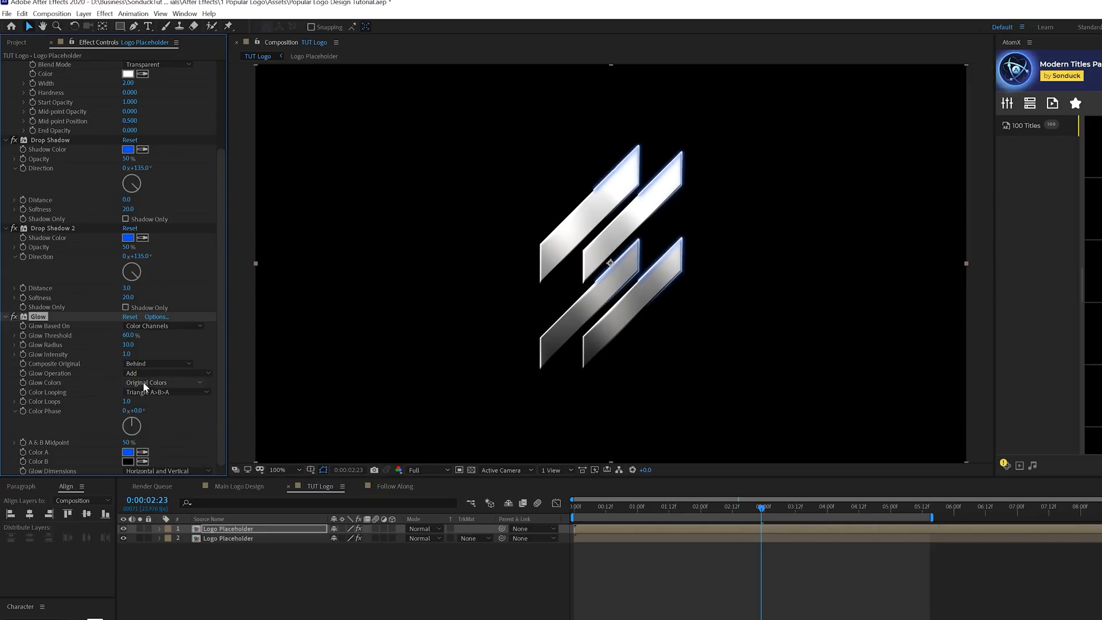
click(146, 382)
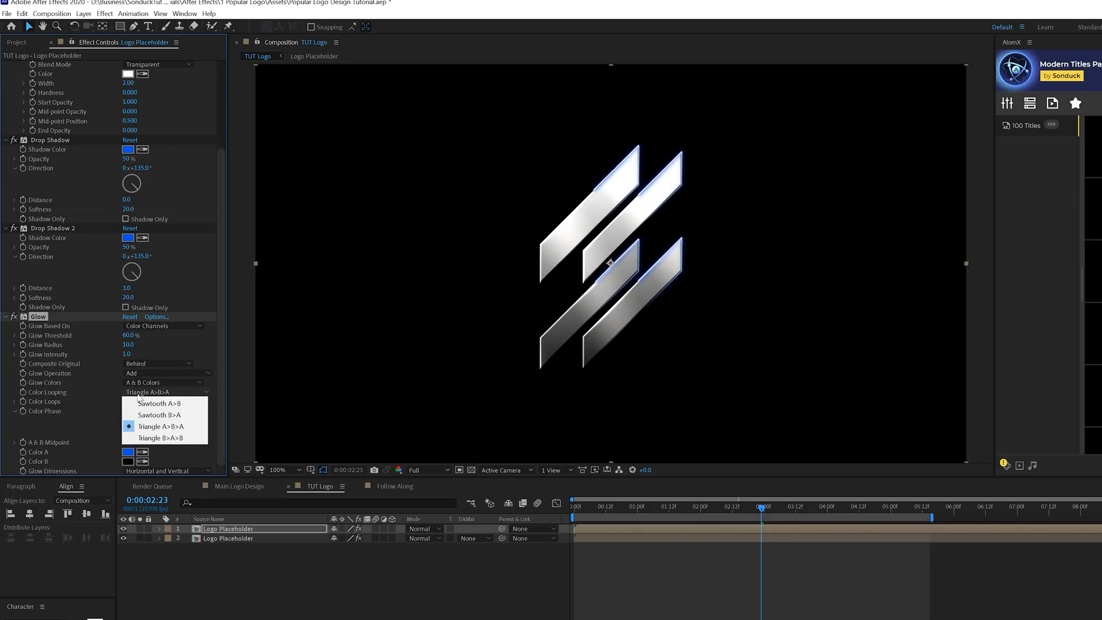
click(158, 414)
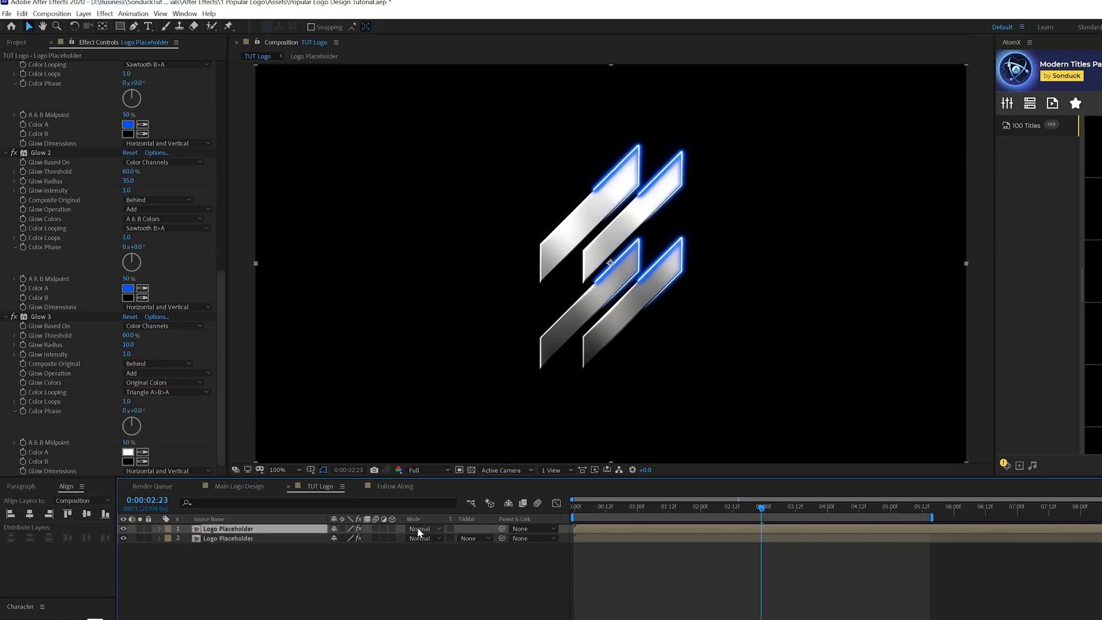
click(425, 528)
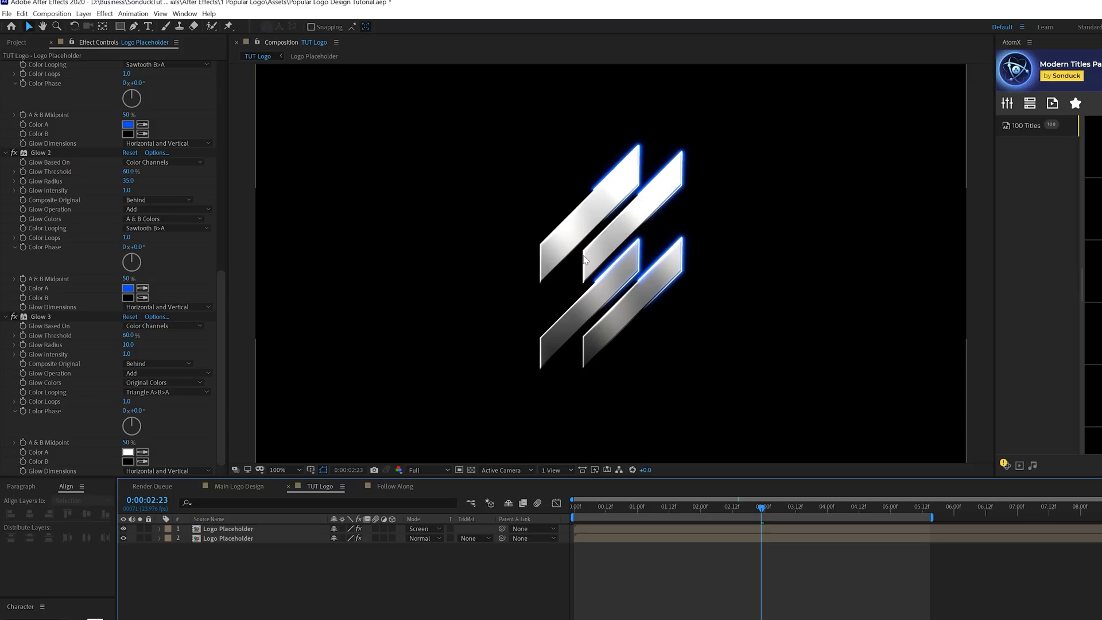
mouse_move(508, 352)
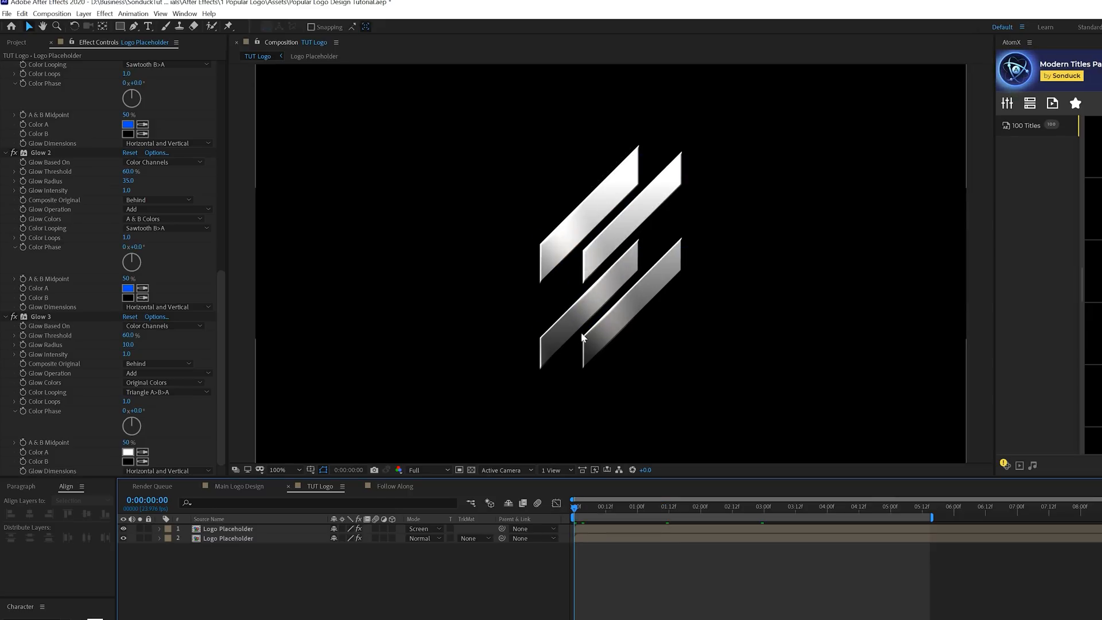
Draw a rectangle mask on the lower logo layer and move the playhead later to animate it
click(227, 538)
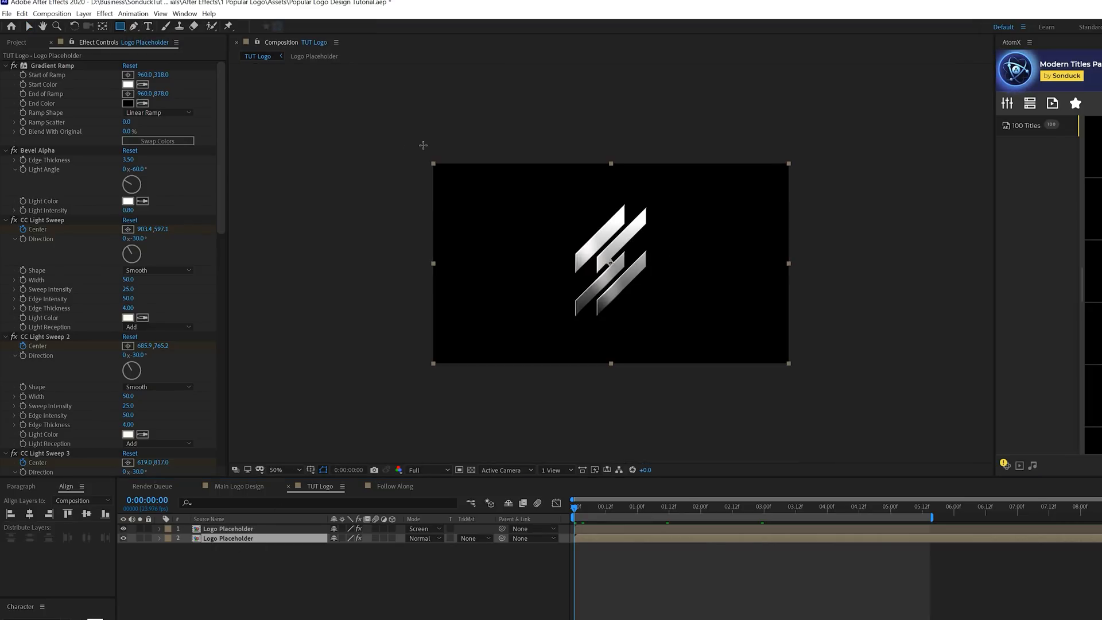
drag(408, 137, 545, 401)
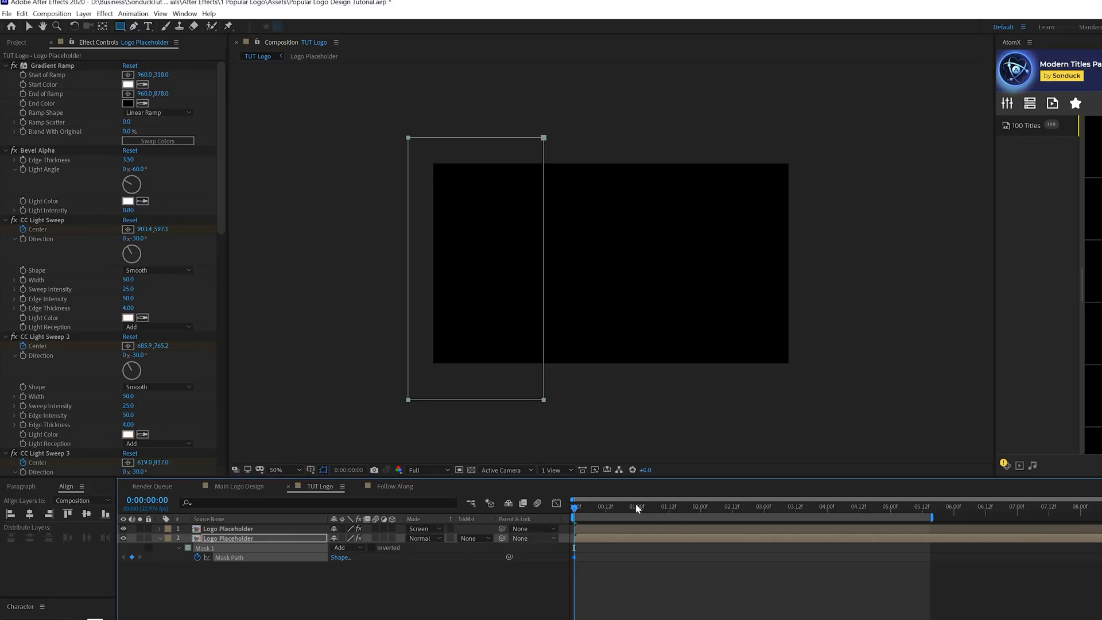
click(695, 506)
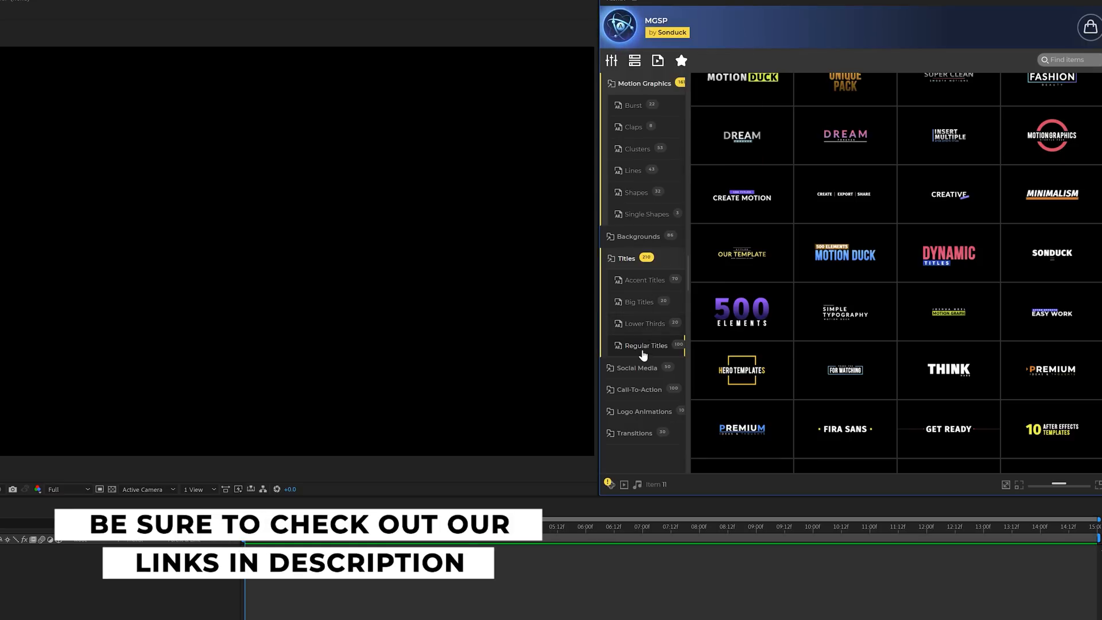
Browse the AtomX categories and apply the Create Motion title template from Titles
click(638, 236)
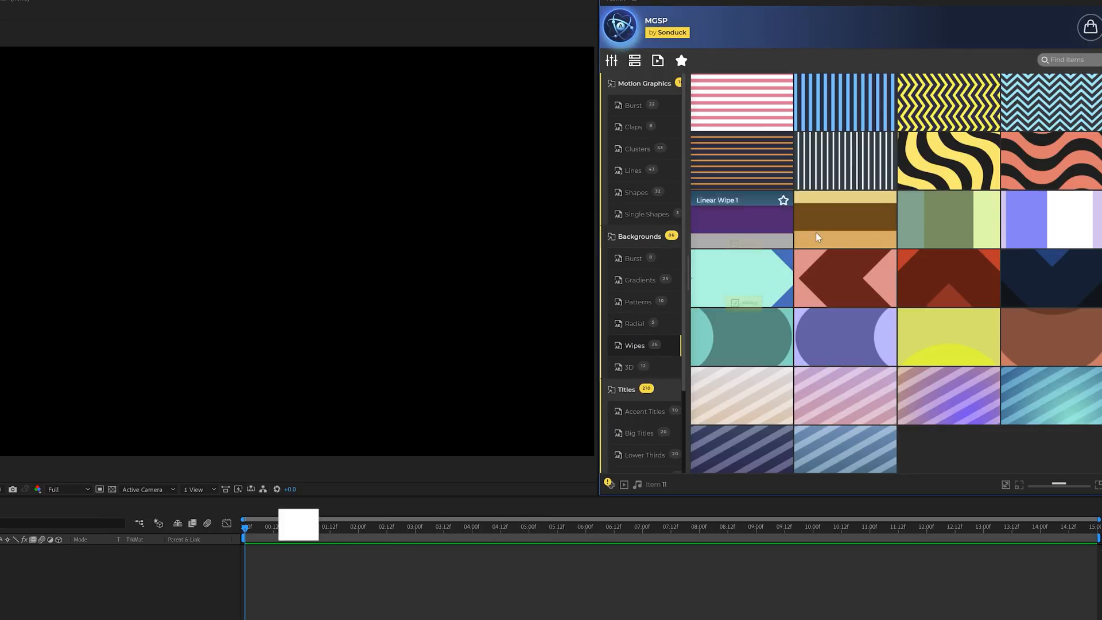
click(640, 302)
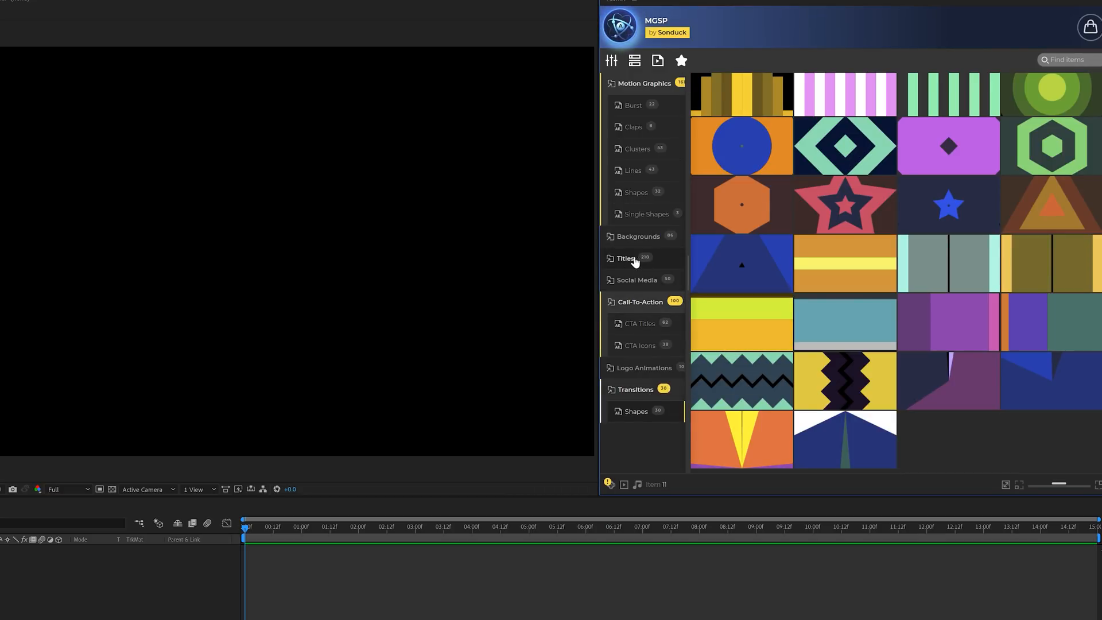
click(626, 258)
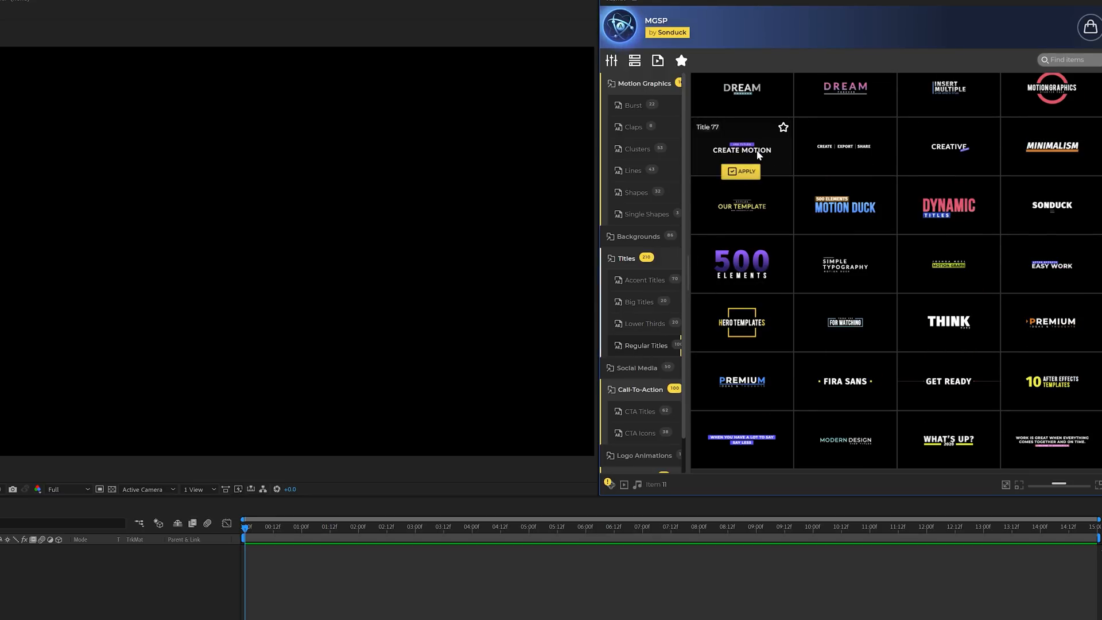
click(741, 171)
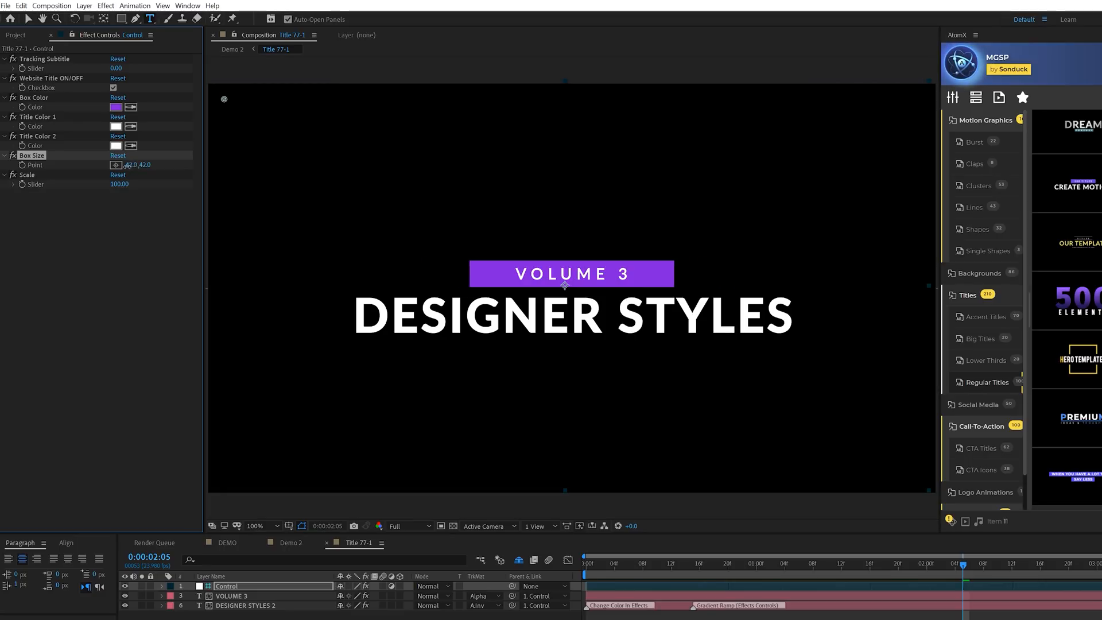
click(288, 542)
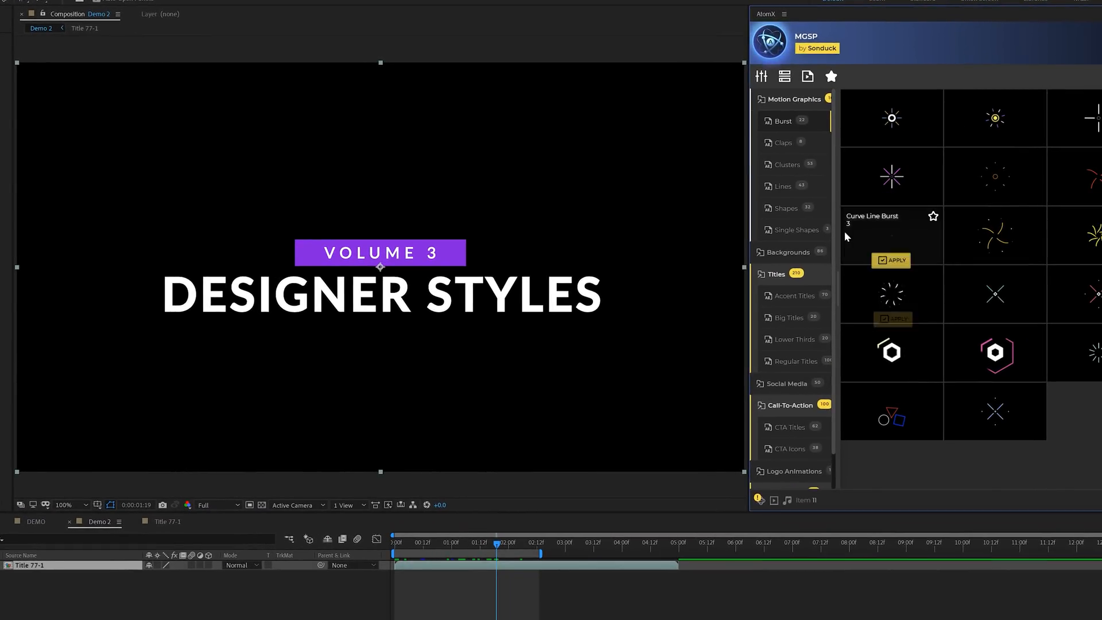
Apply AtomX Motion Graphics Cluster 45 diamond shapes around the DESIGNER STYLES title
click(787, 165)
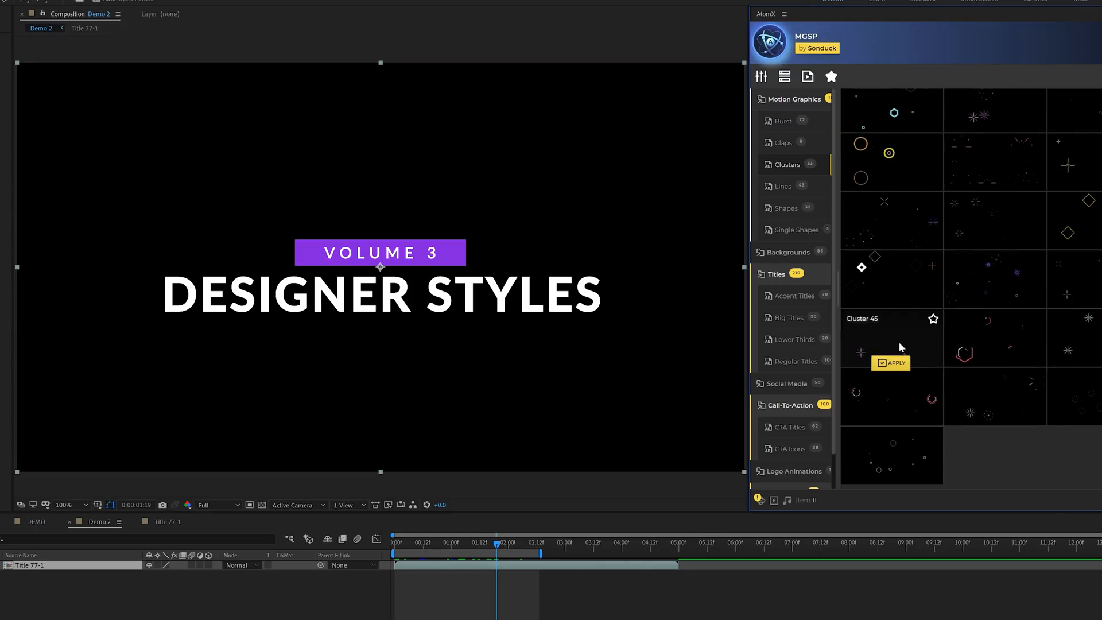
click(891, 363)
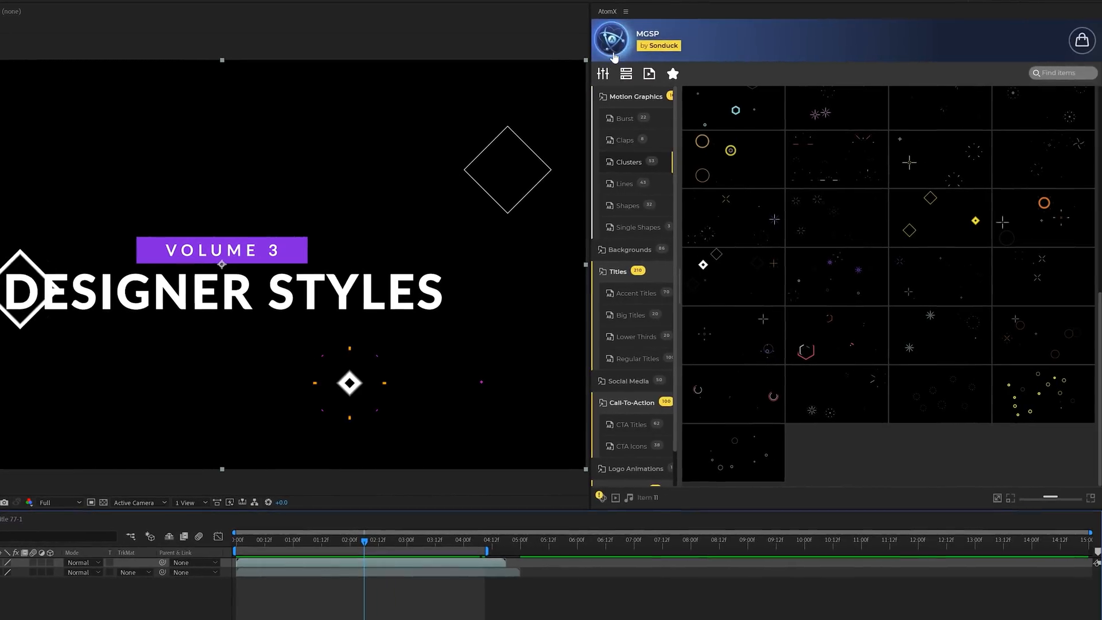
Switch AtomX to the Sonduck Background Pack and apply its Gradient 2 background
click(612, 40)
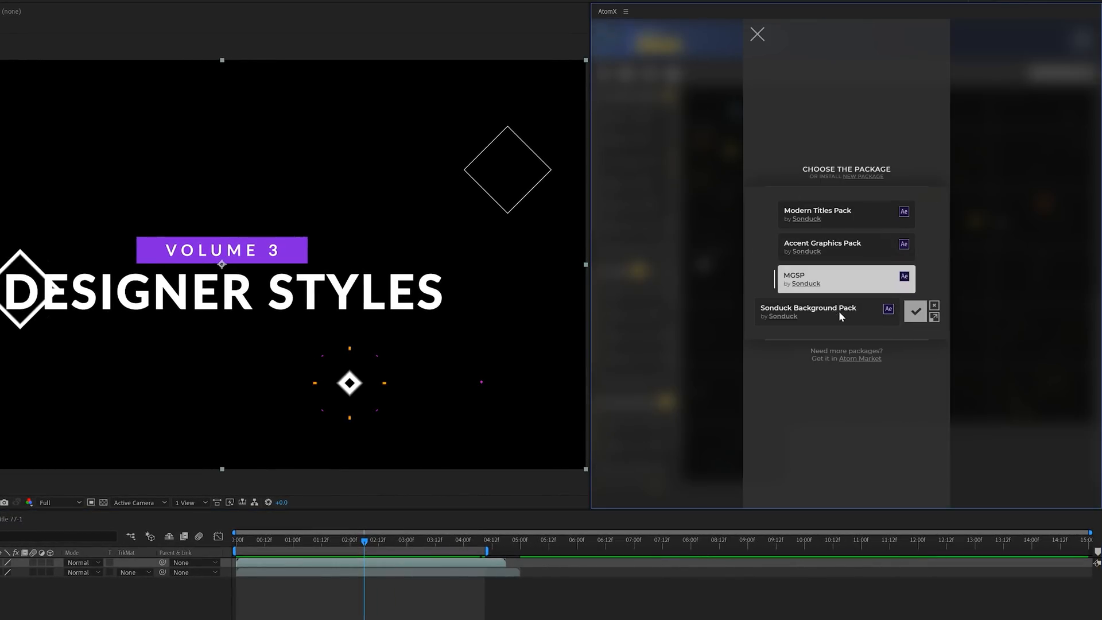
click(915, 312)
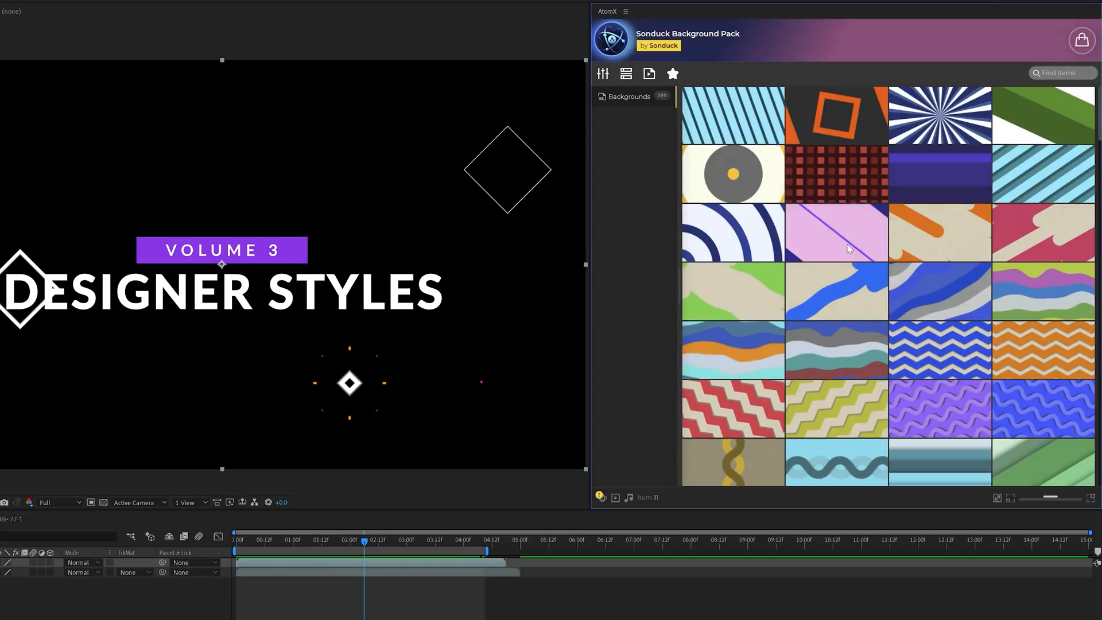
scroll(down, 3)
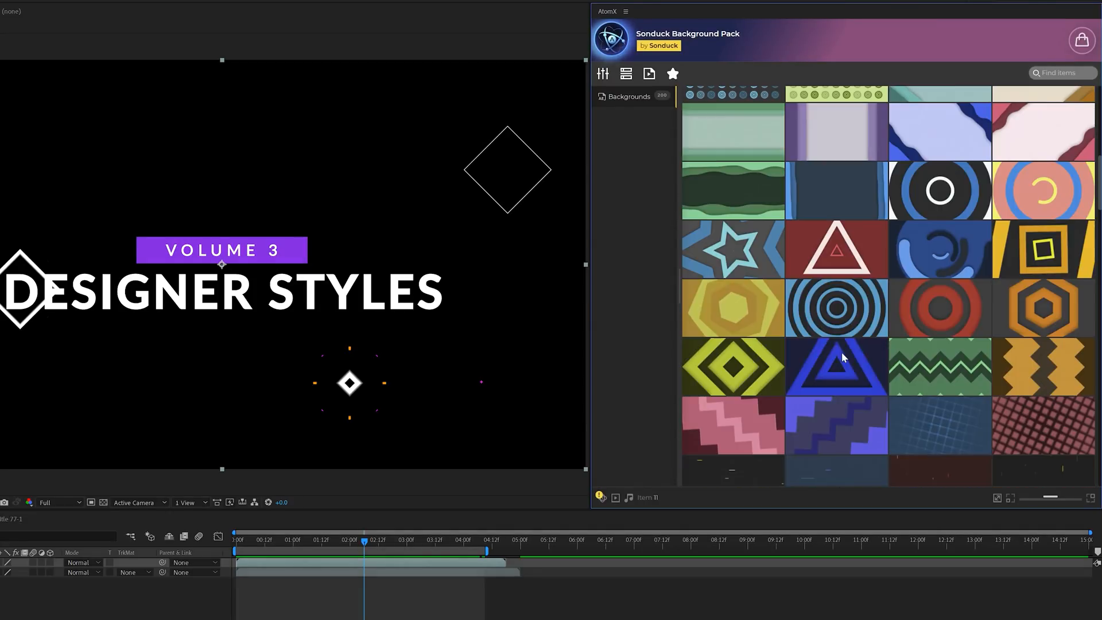
scroll(down, 3)
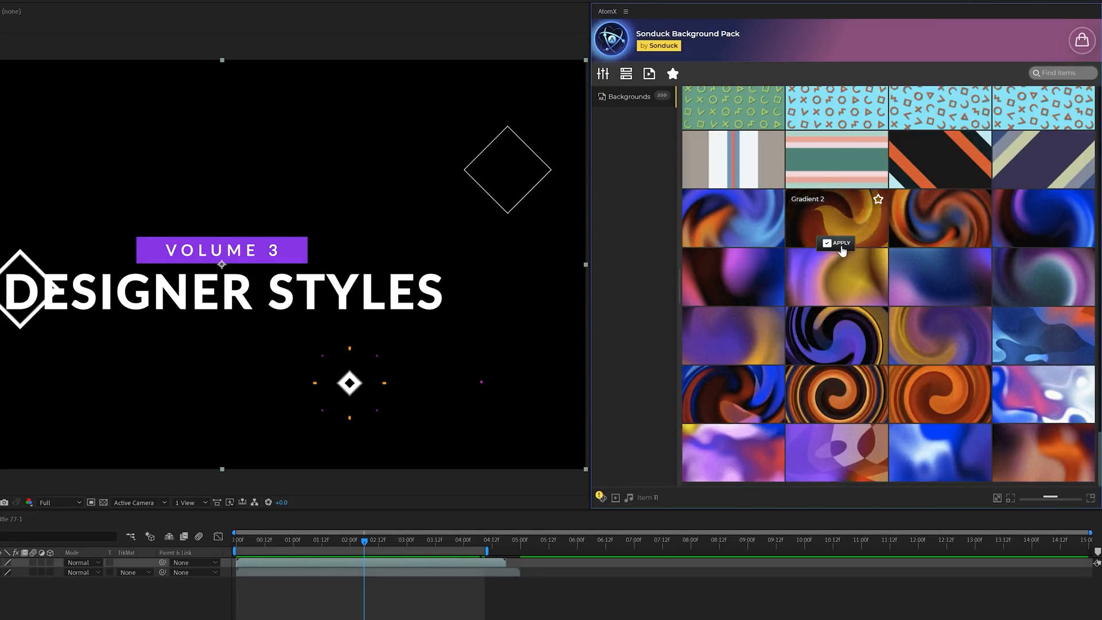
click(839, 242)
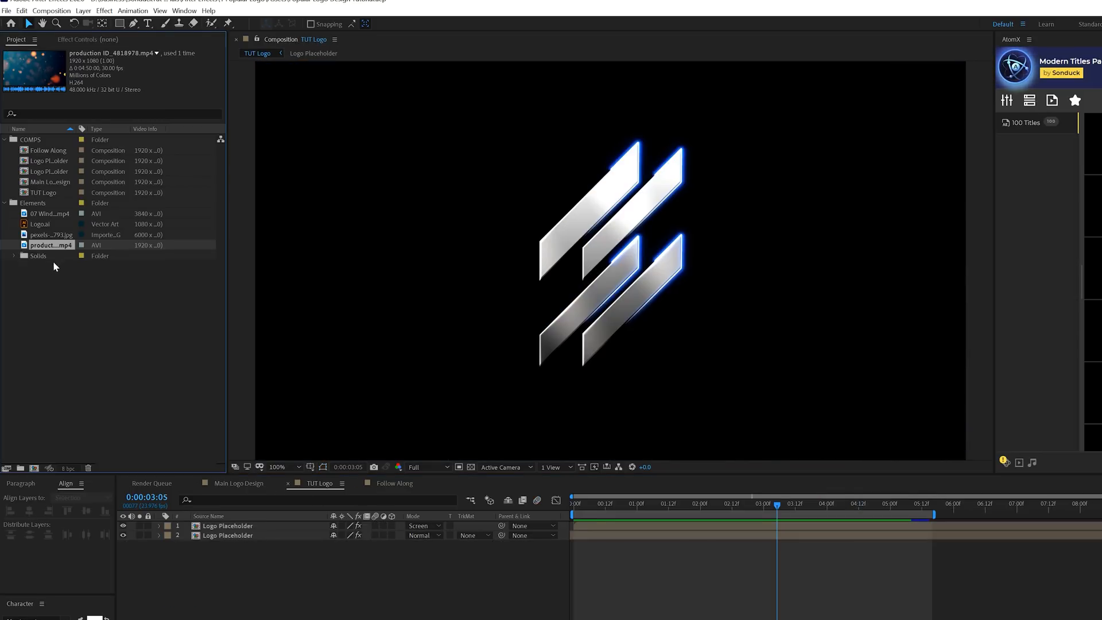
Preview the blue bokeh clip and the 07 Window Beam clip in the TUT Logo composition
double_click(49, 244)
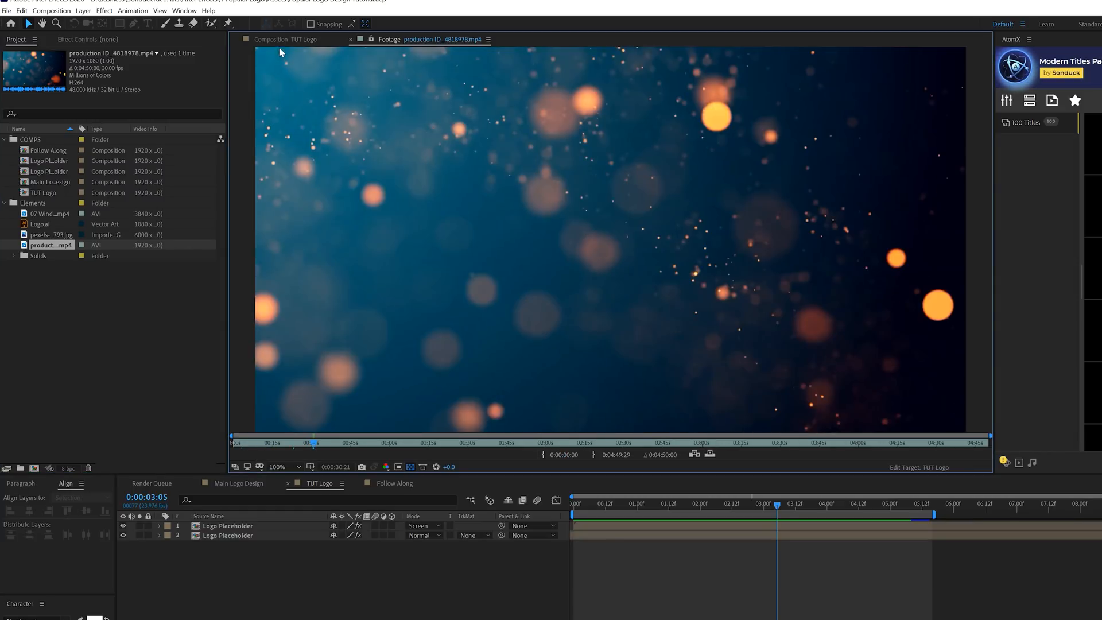
click(295, 39)
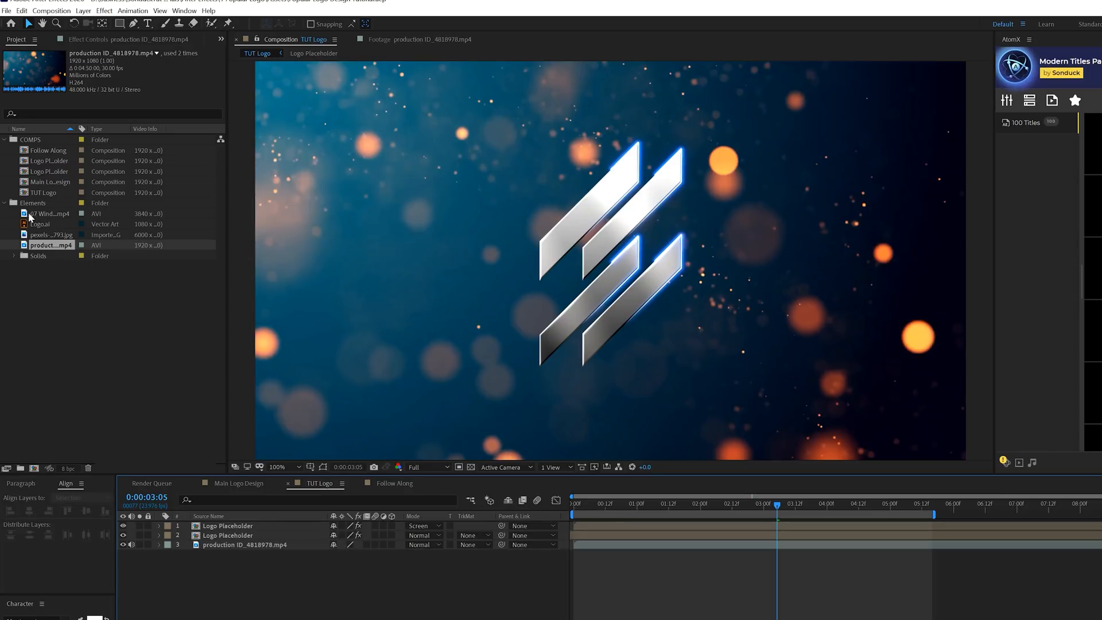
double_click(49, 214)
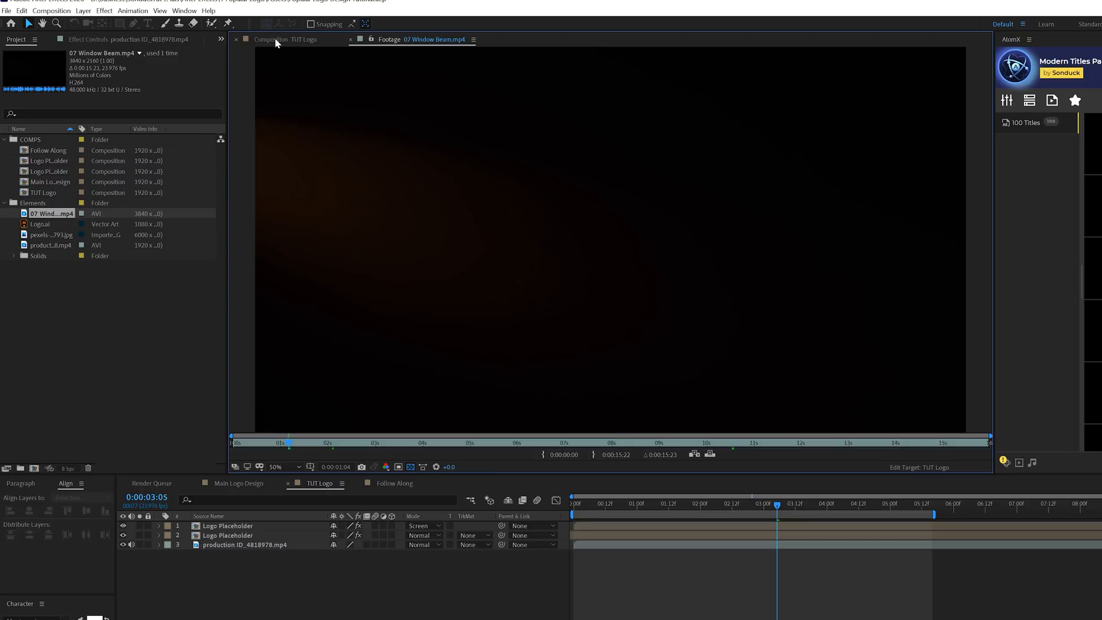
click(279, 40)
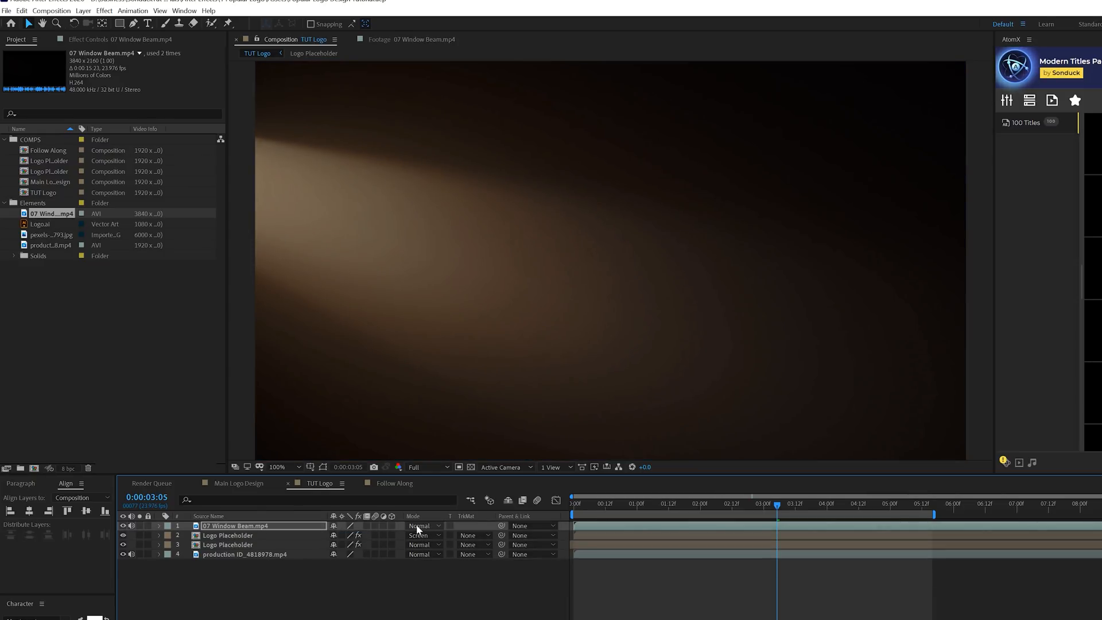
Set the 07 Window Beam layer's blending mode to Overlay
click(423, 526)
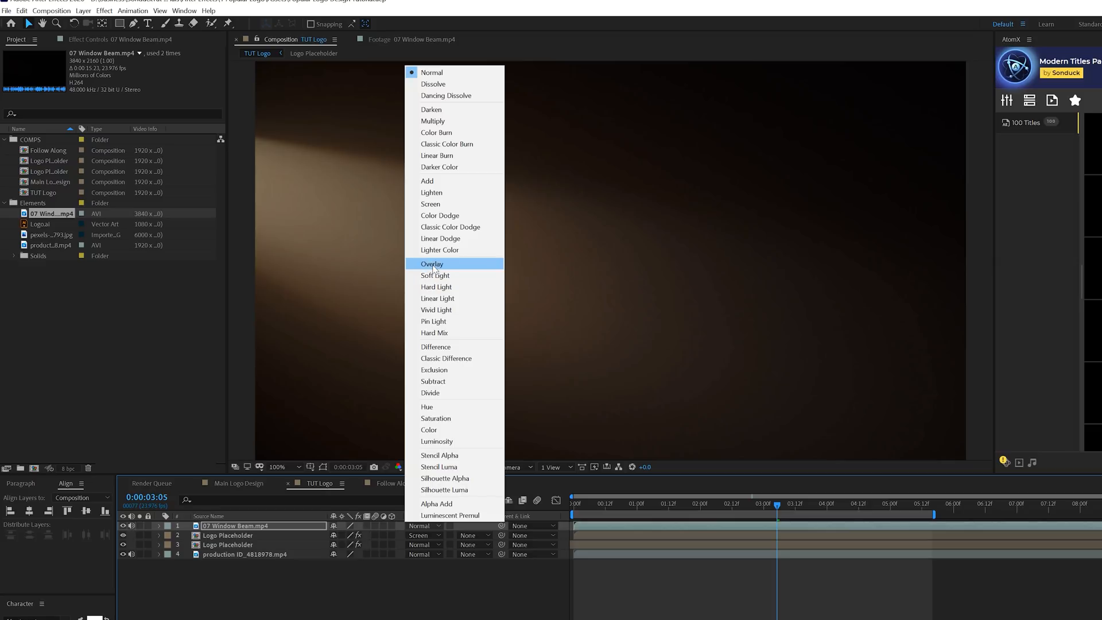
click(431, 263)
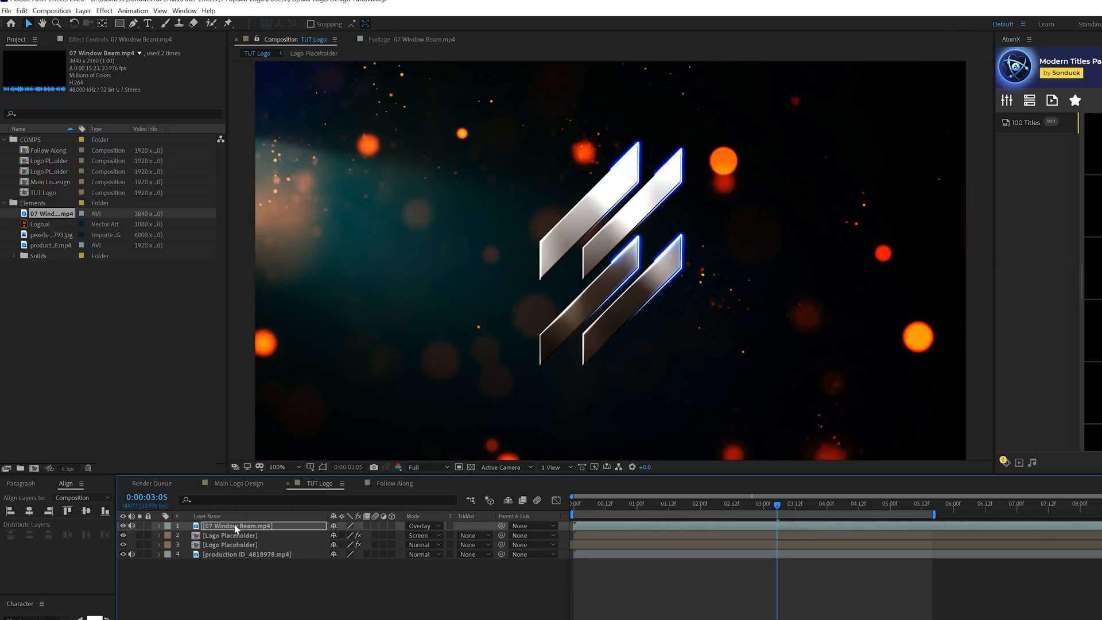
click(103, 11)
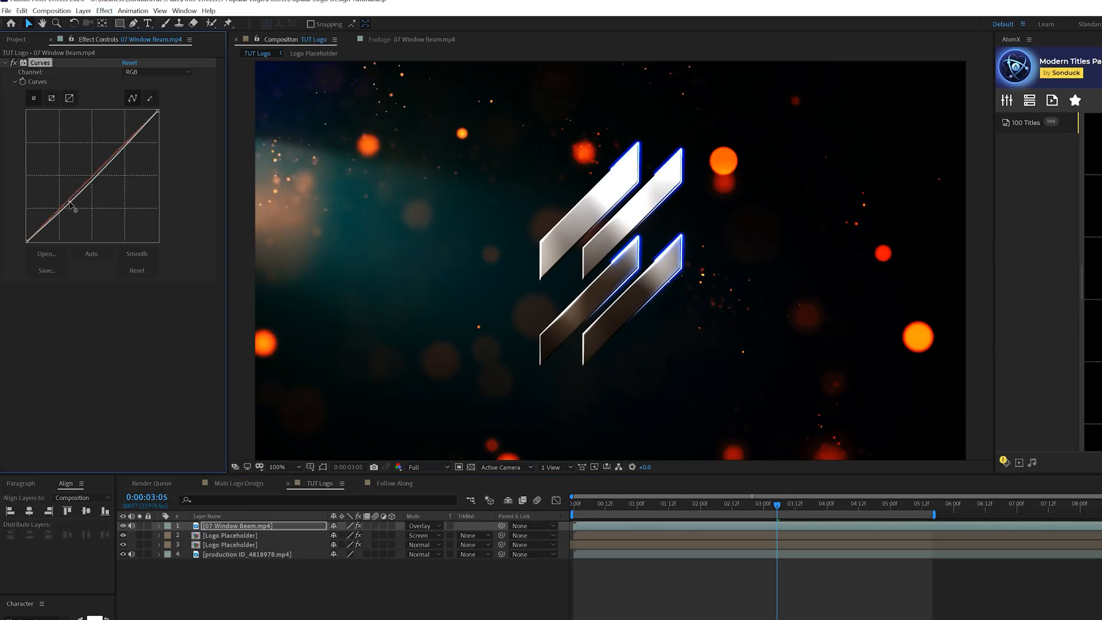
Shape an RGB S-curve and raise Green and Blue curves to tint the beam blue
drag(70, 203, 120, 150)
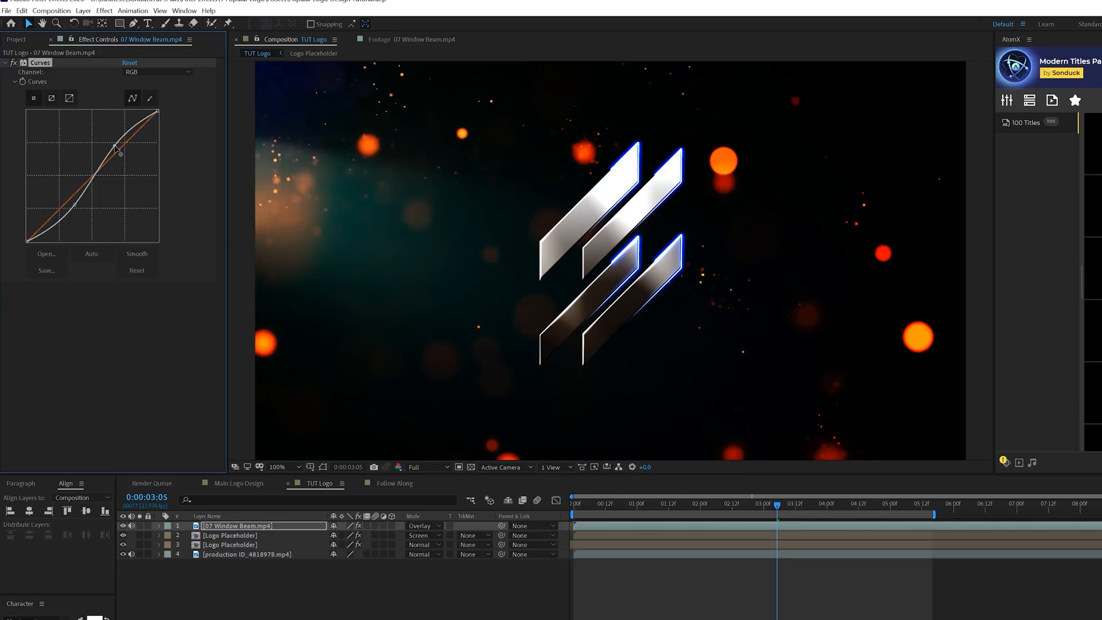
click(156, 72)
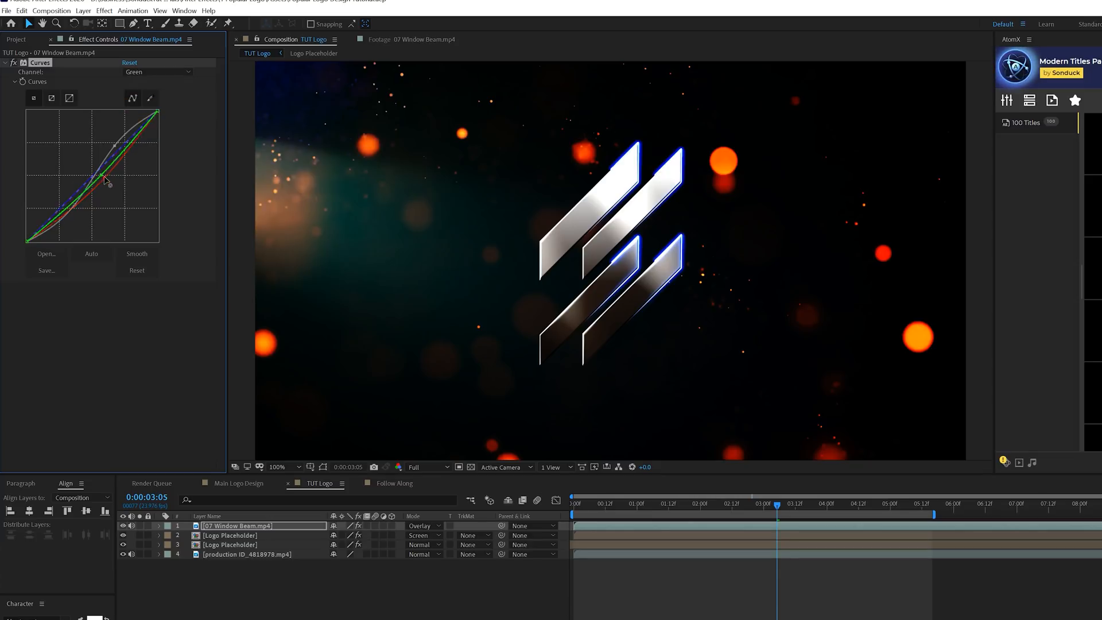
click(157, 72)
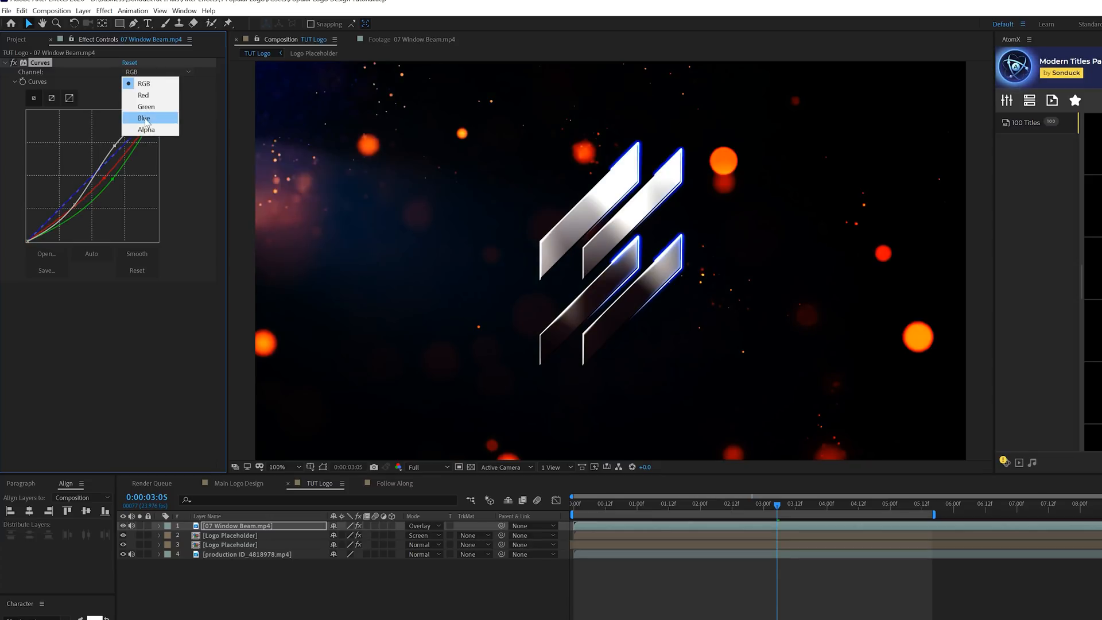
click(145, 117)
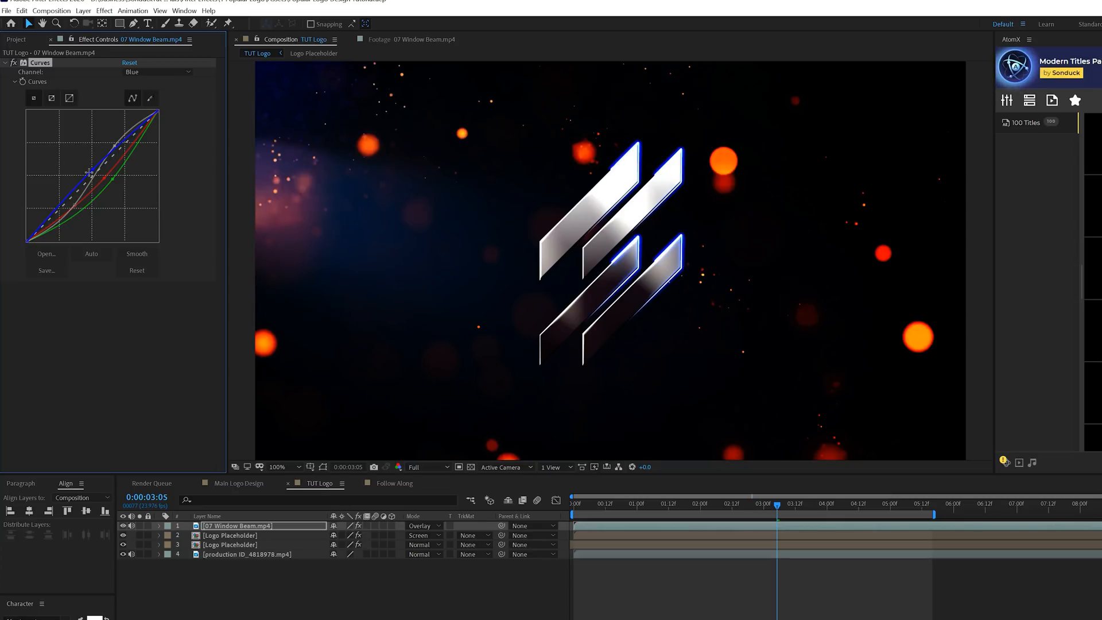
click(159, 71)
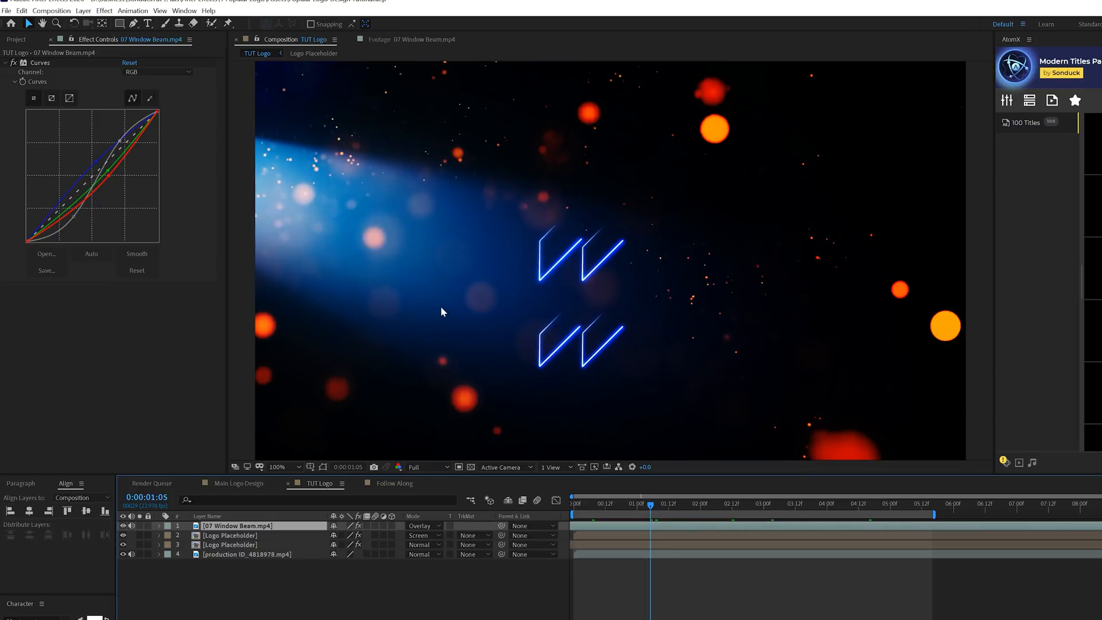
click(733, 504)
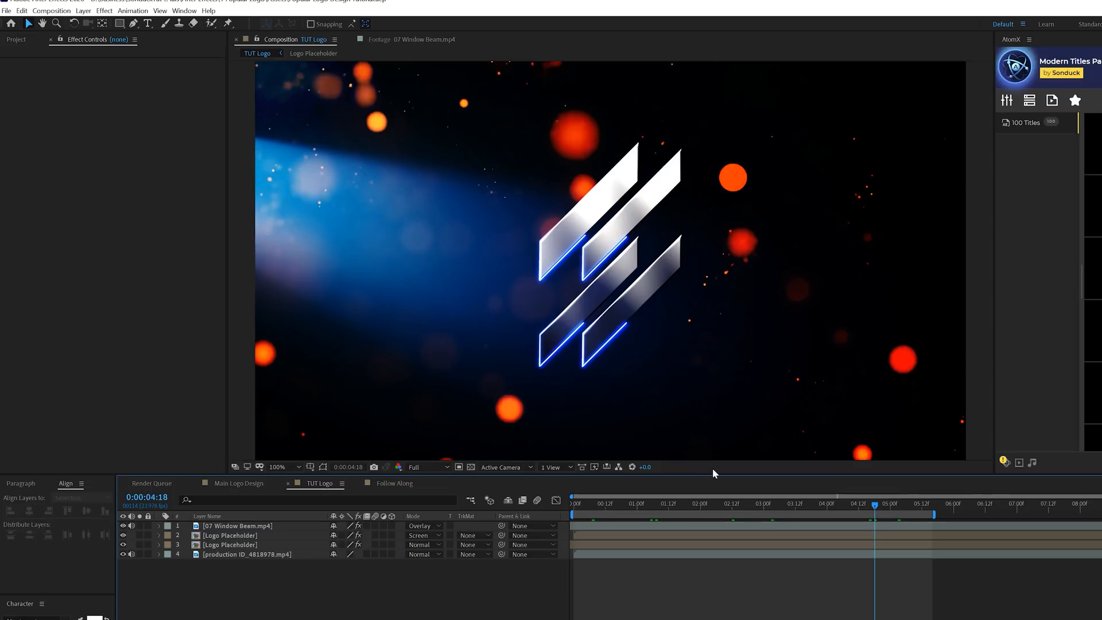
mouse_move(866, 511)
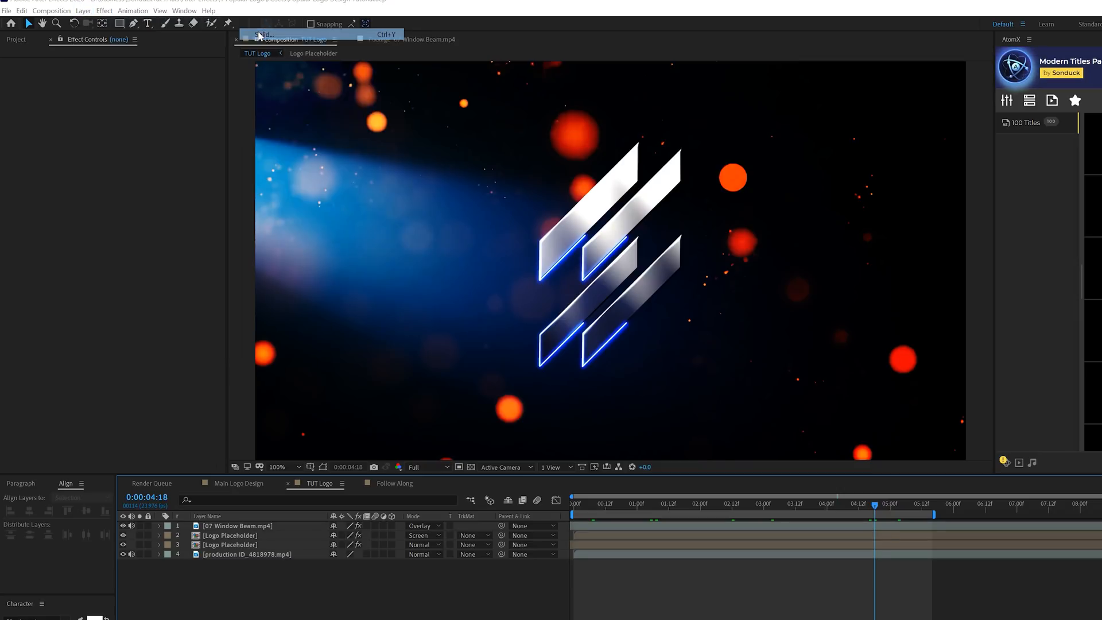
Add a black solid and keyframe its opacity to fade to fully black
click(263, 34)
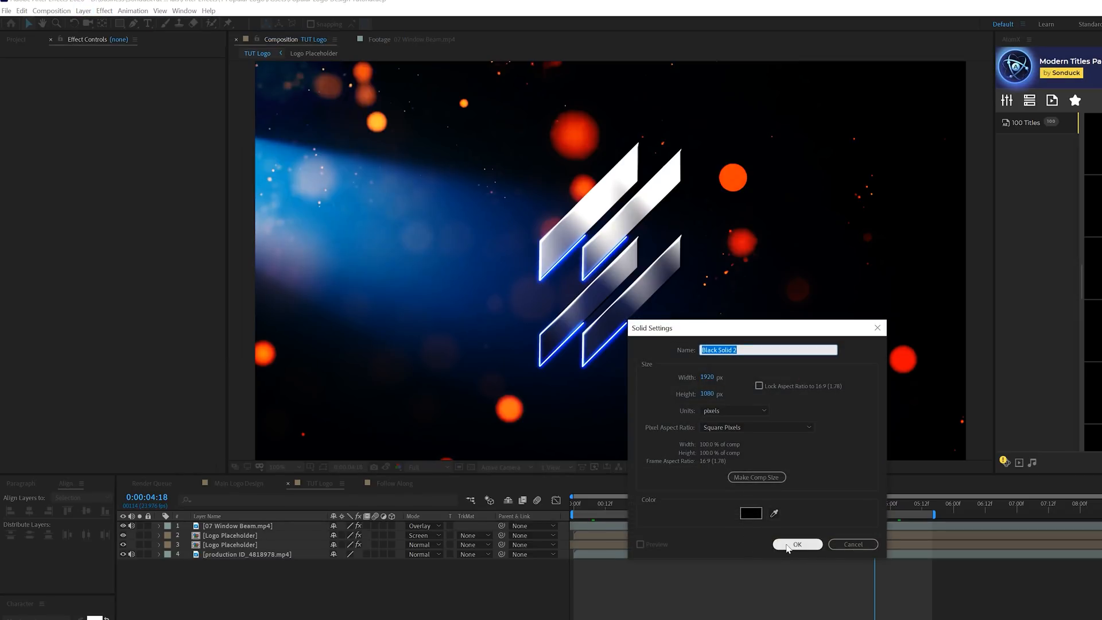
click(798, 544)
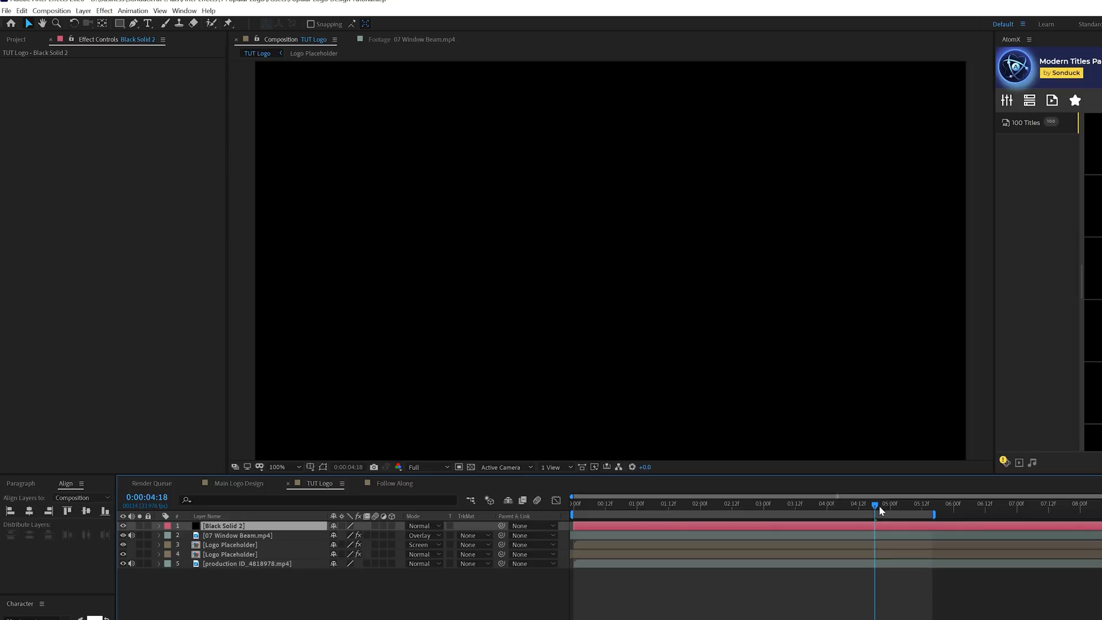
drag(875, 505, 865, 504)
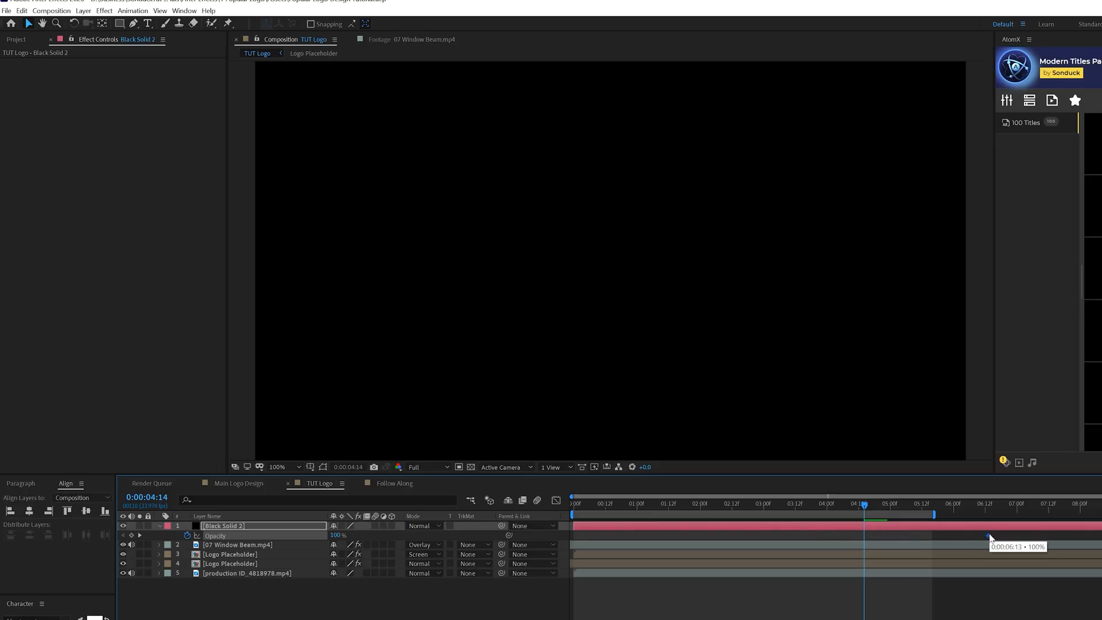
click(197, 535)
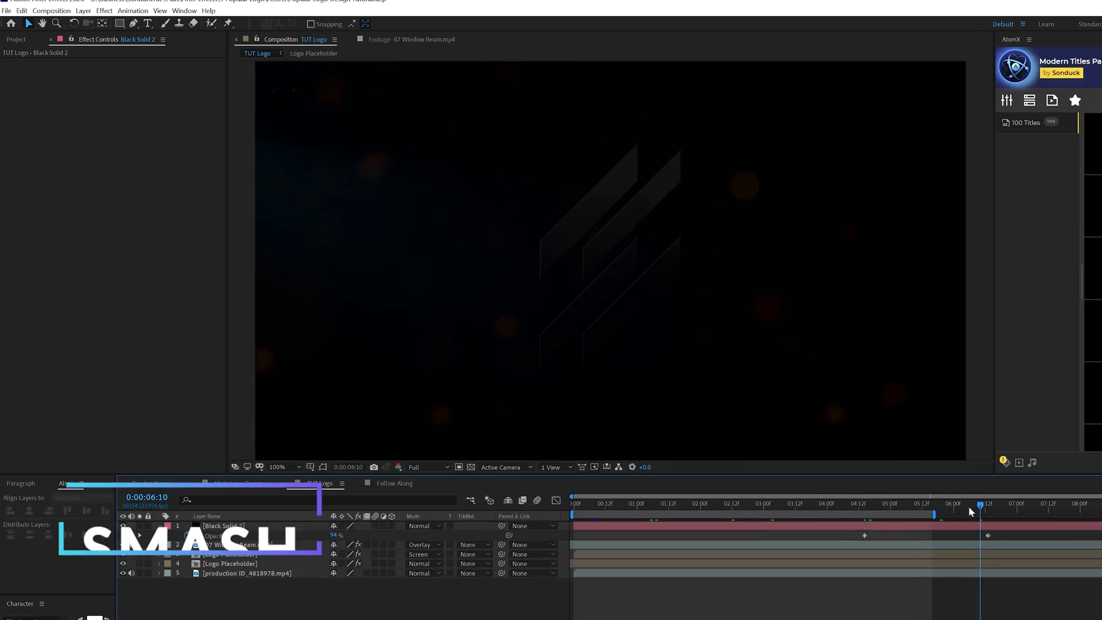
click(763, 503)
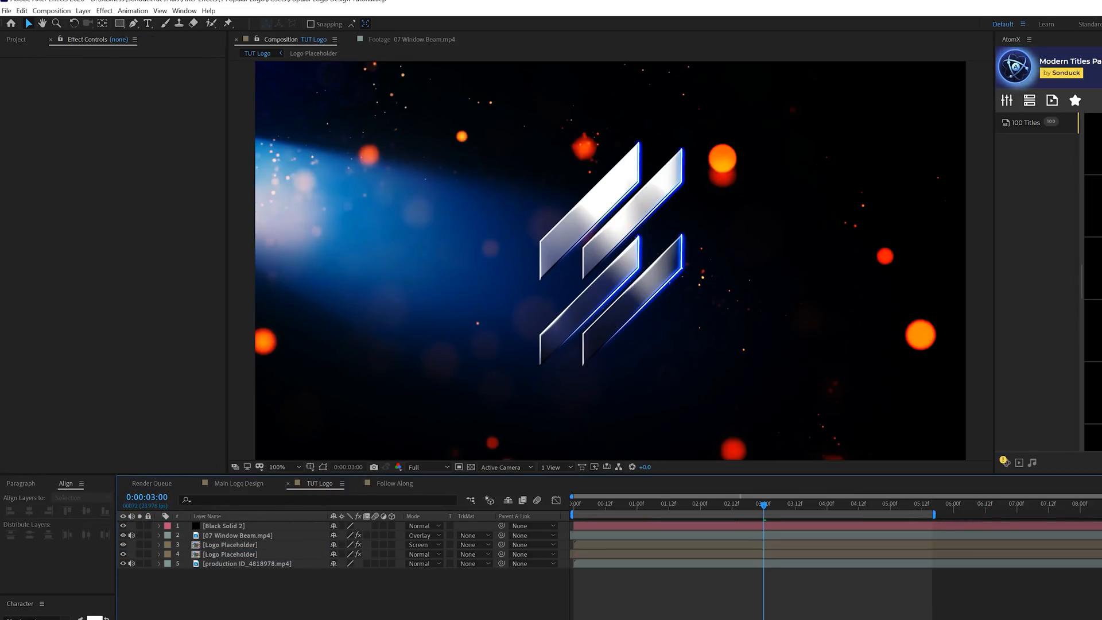
Add an adjustment layer with Noise at 9% and Use Color Noise off
click(82, 10)
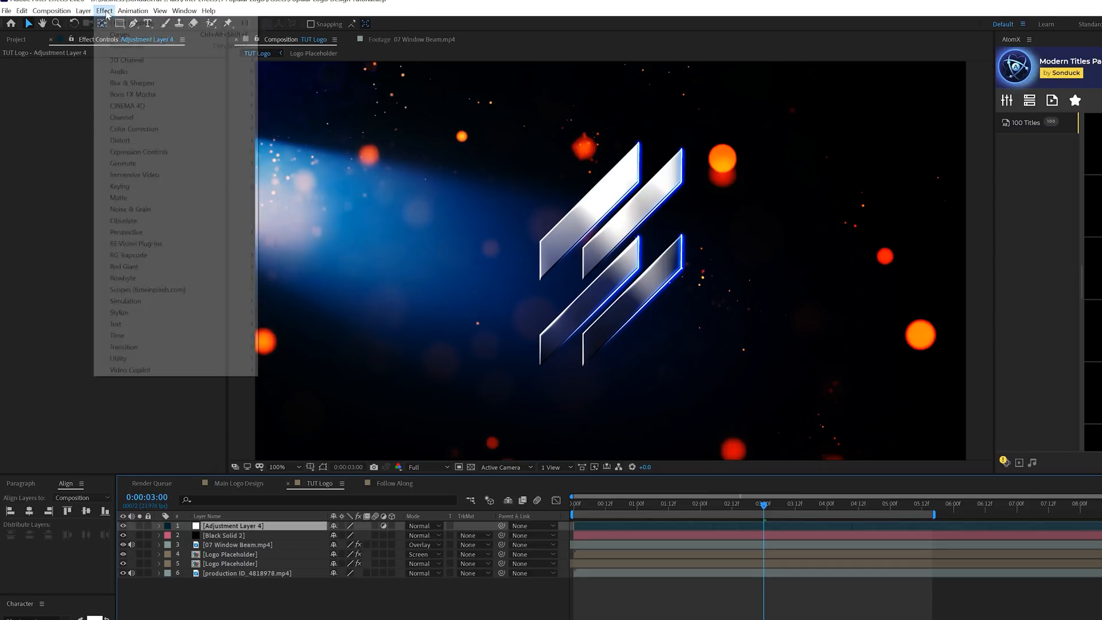
mouse_move(130, 209)
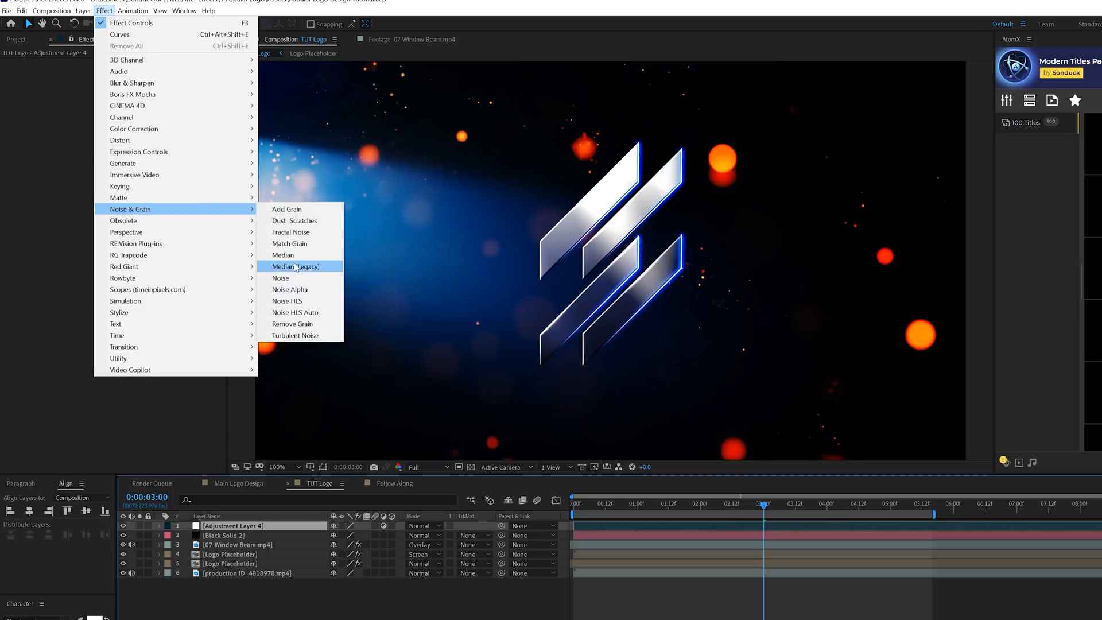
click(280, 278)
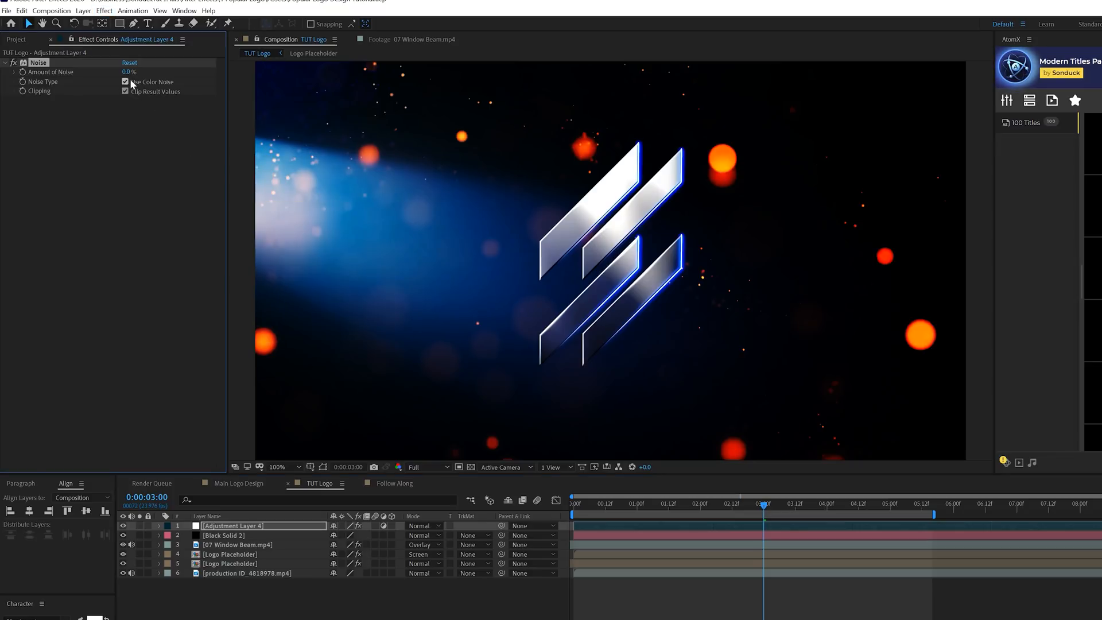
click(125, 81)
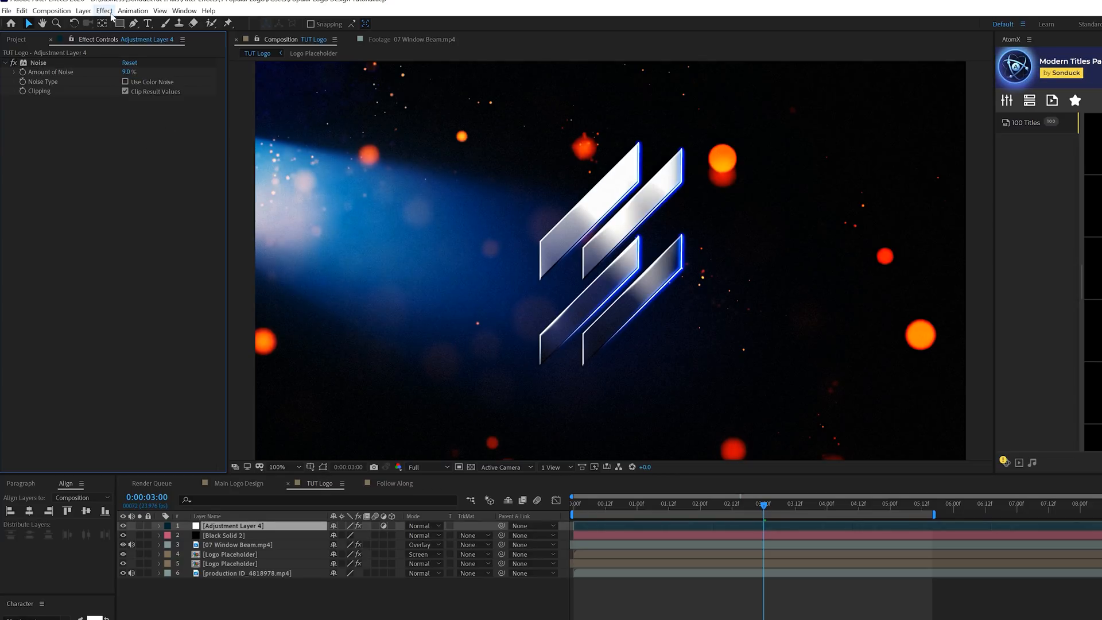
Apply Distort > CC Lens to the noise adjustment layer
click(104, 11)
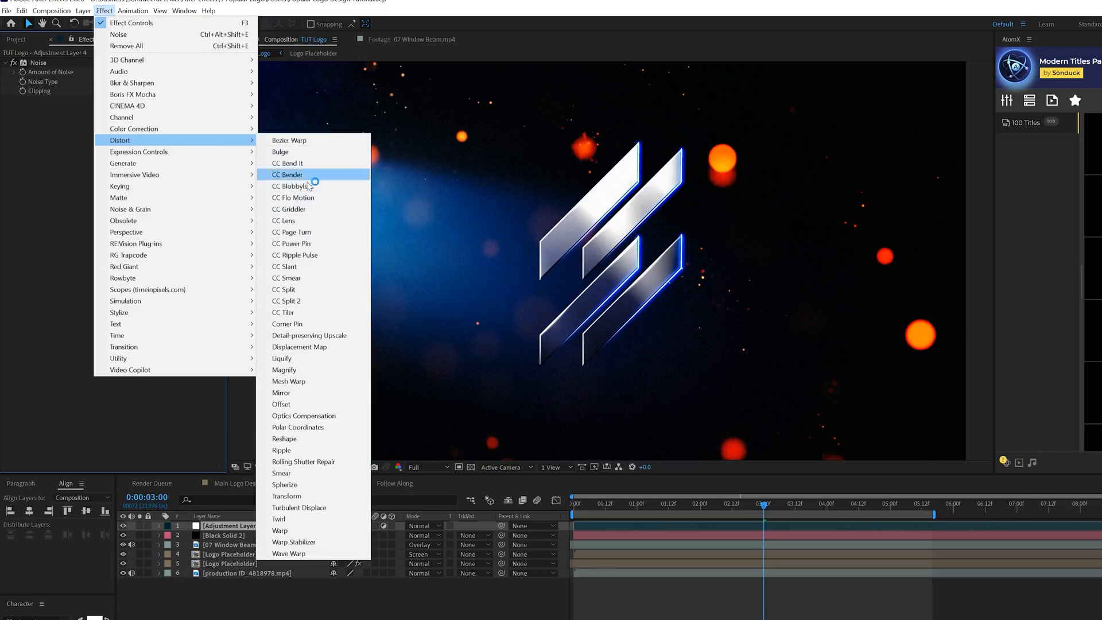
mouse_move(288, 220)
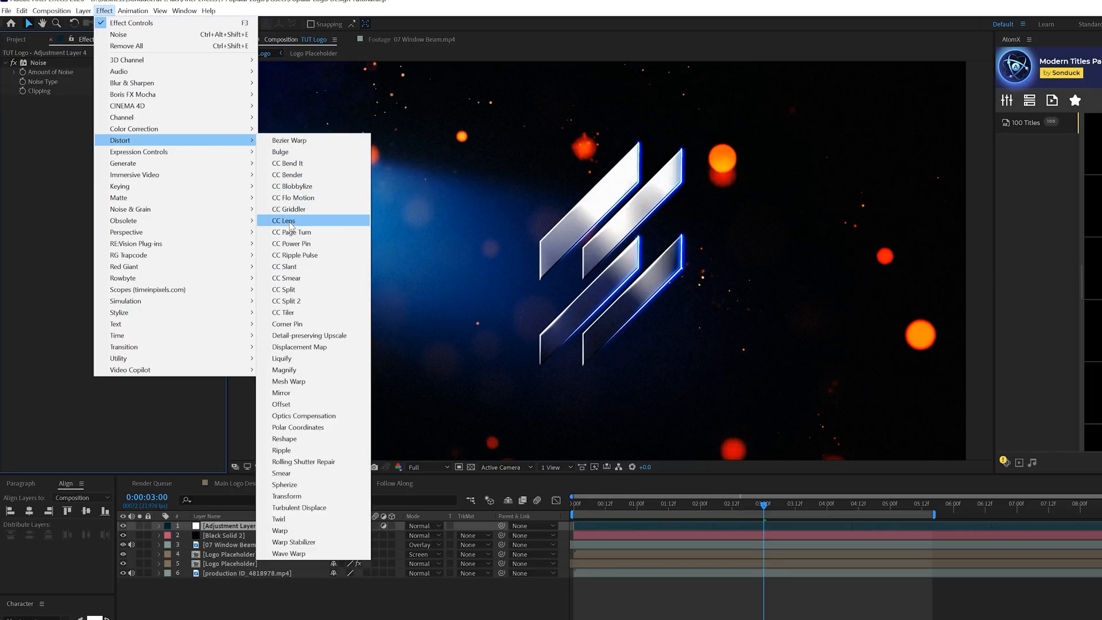
click(283, 221)
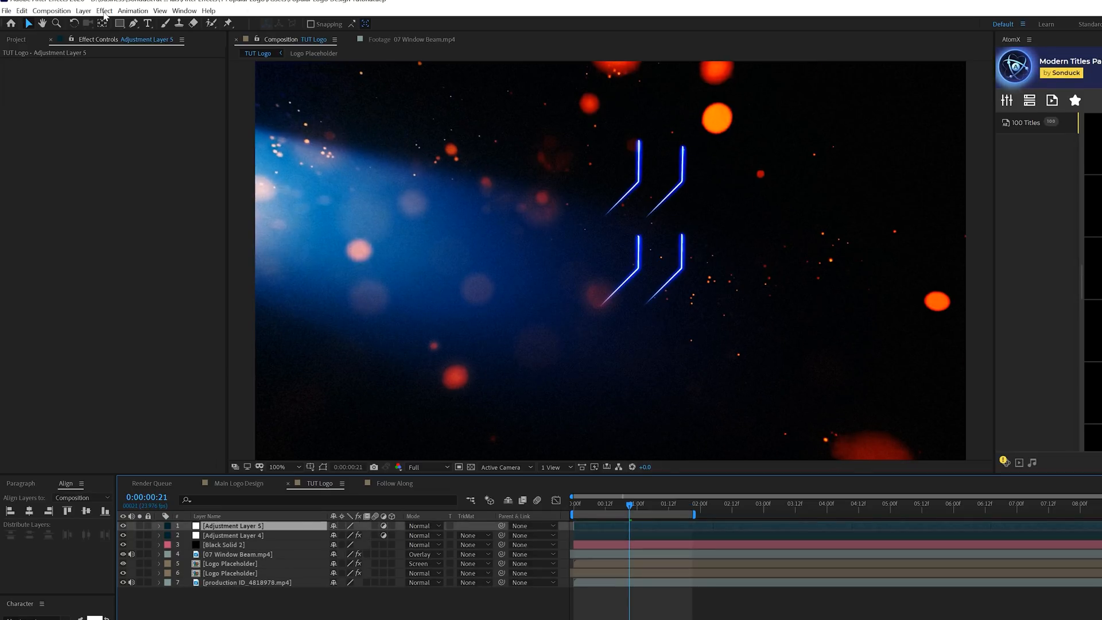
Apply Motion Tile with a wiggle(.5,10) tile centre expression and Mirror Edges on
click(103, 11)
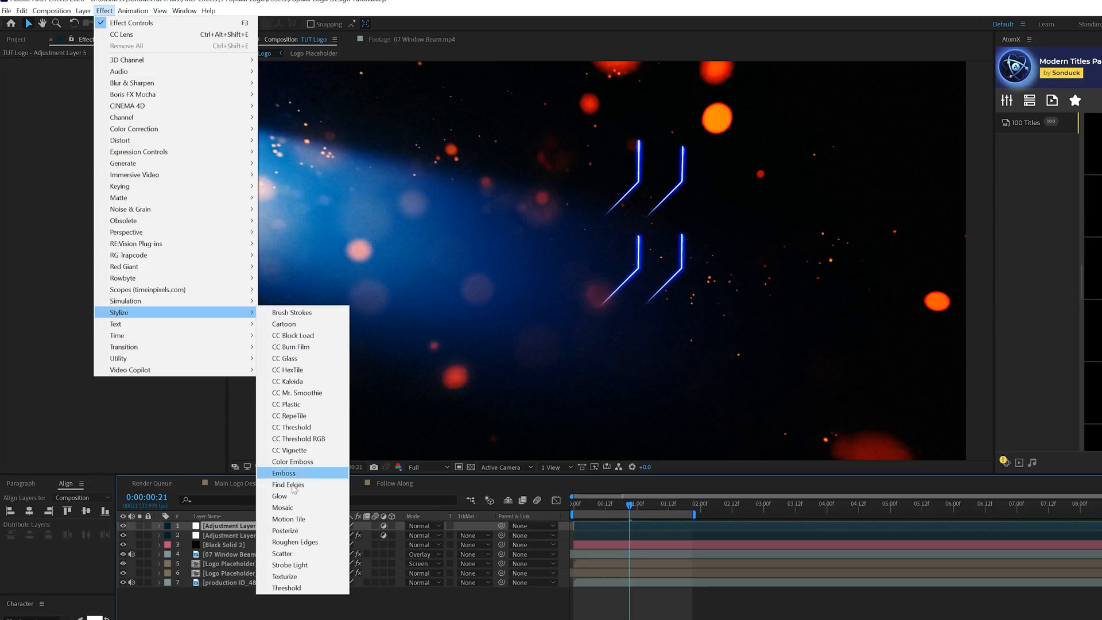
click(290, 519)
text(wiggl)
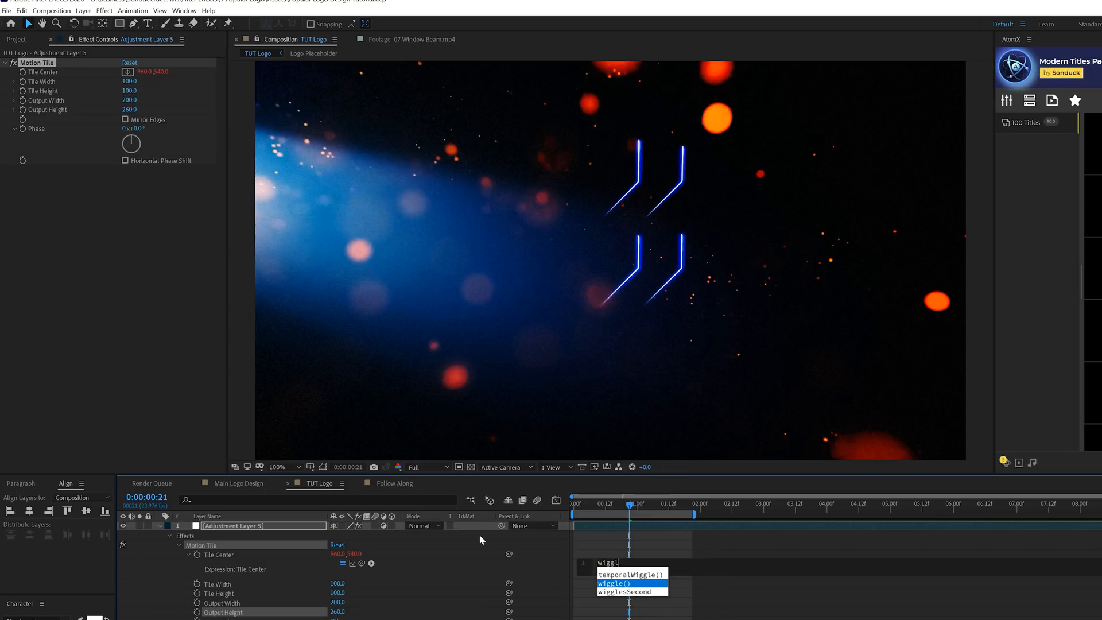
click(614, 582)
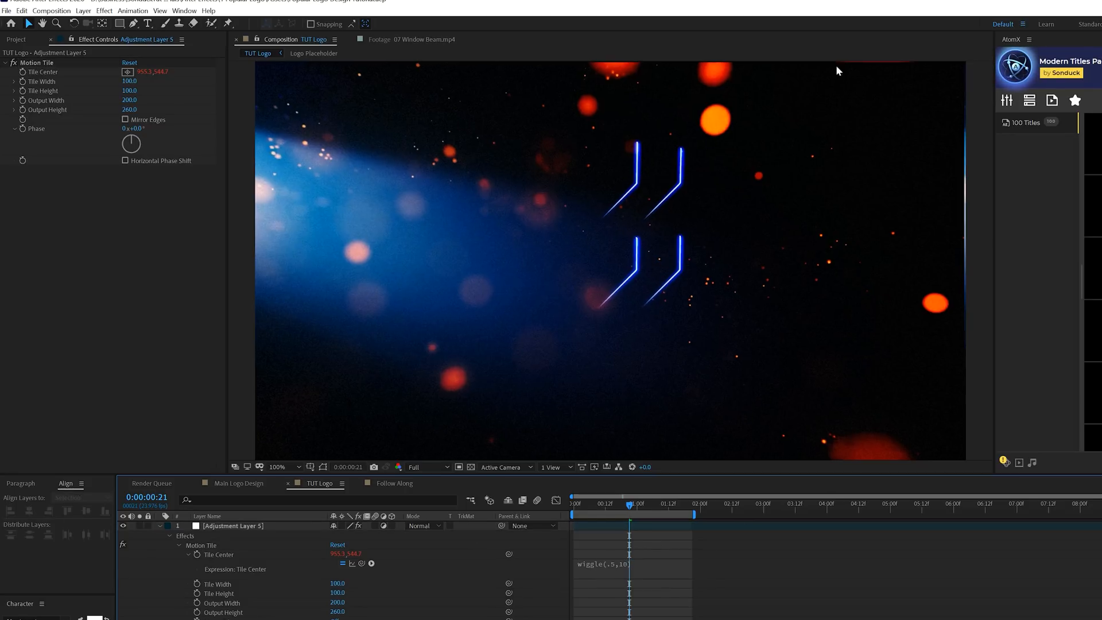
mouse_move(720, 165)
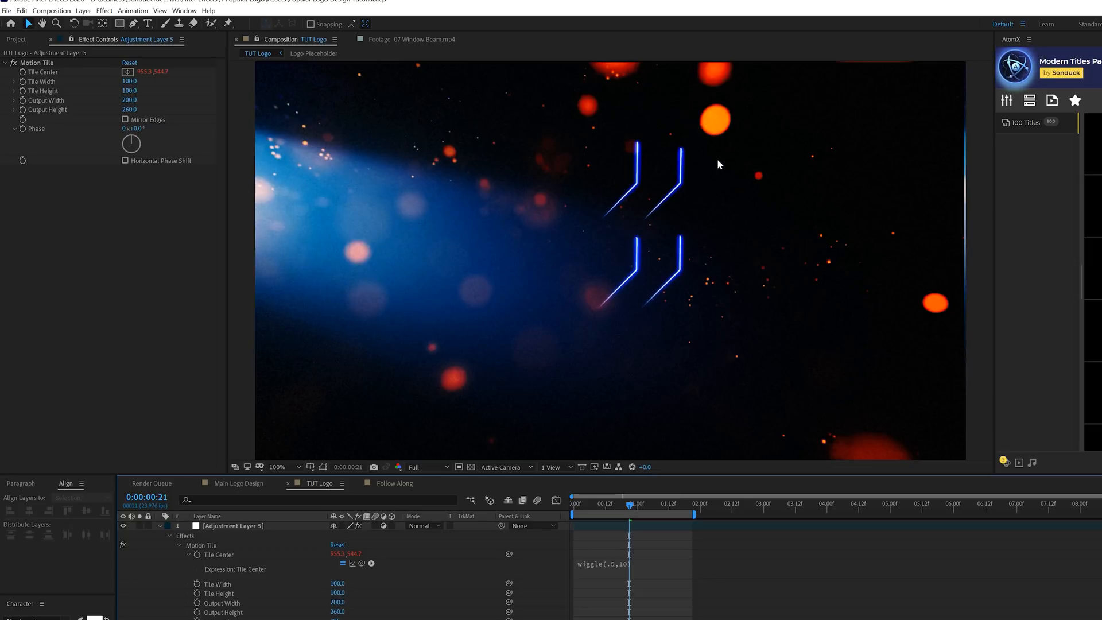
click(126, 120)
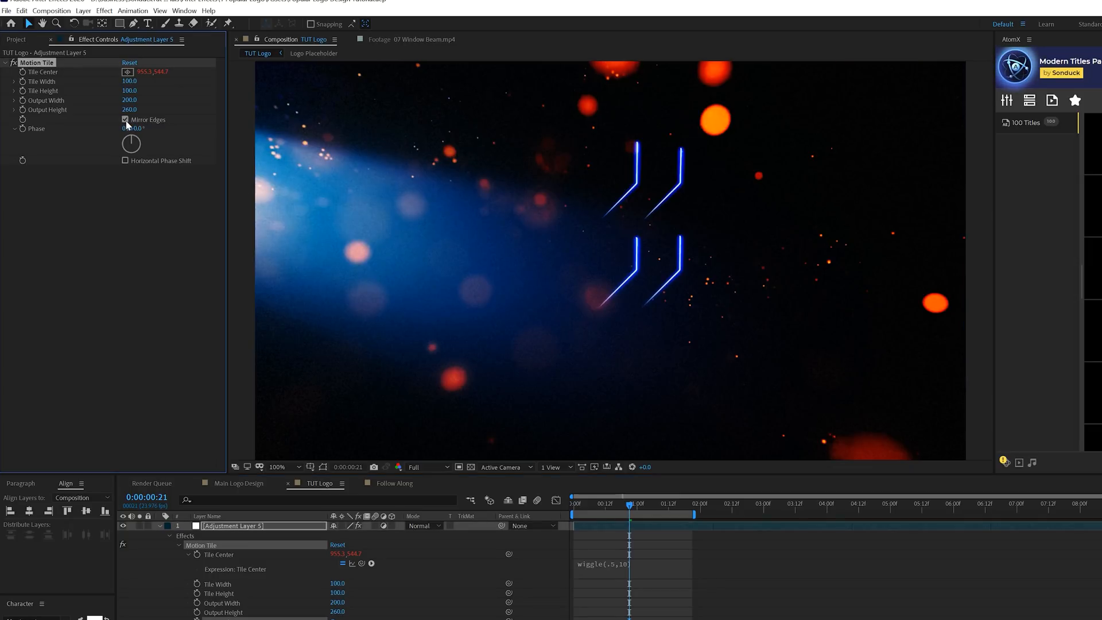